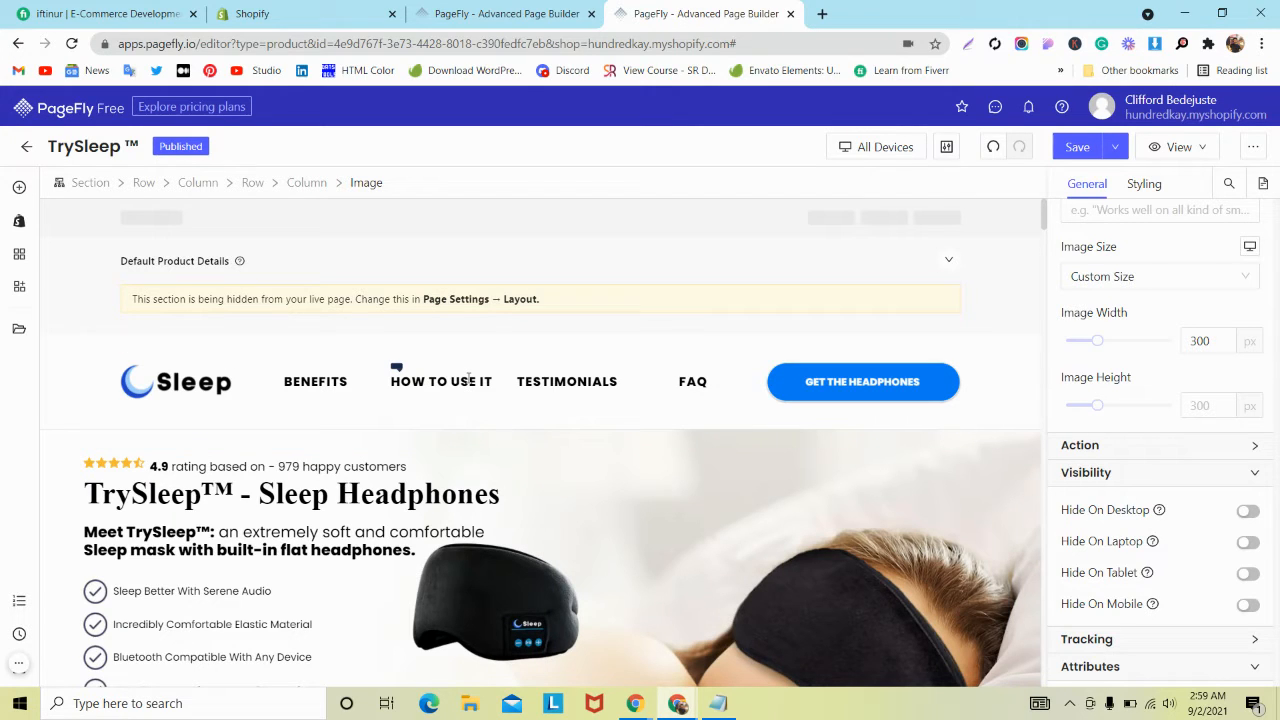
mouse_move(1155, 162)
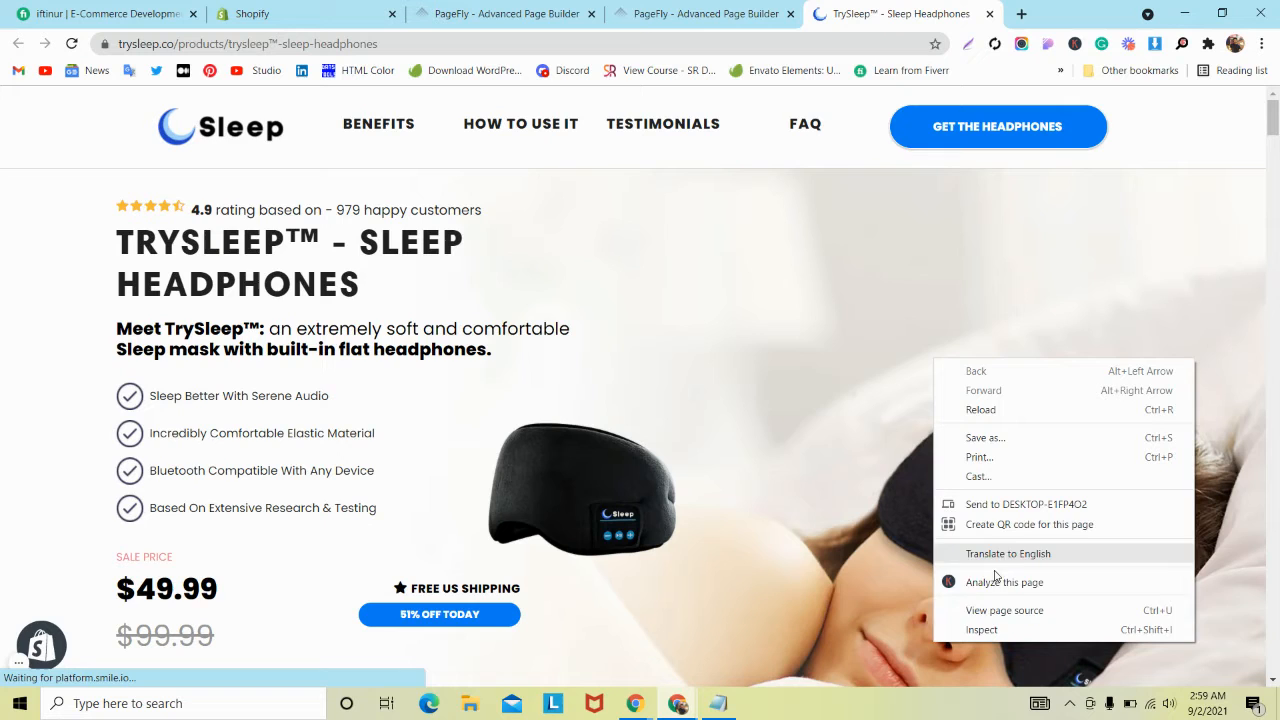
Step: Scroll down through the live TrySleep page with the page inspector open
left_click(981, 629)
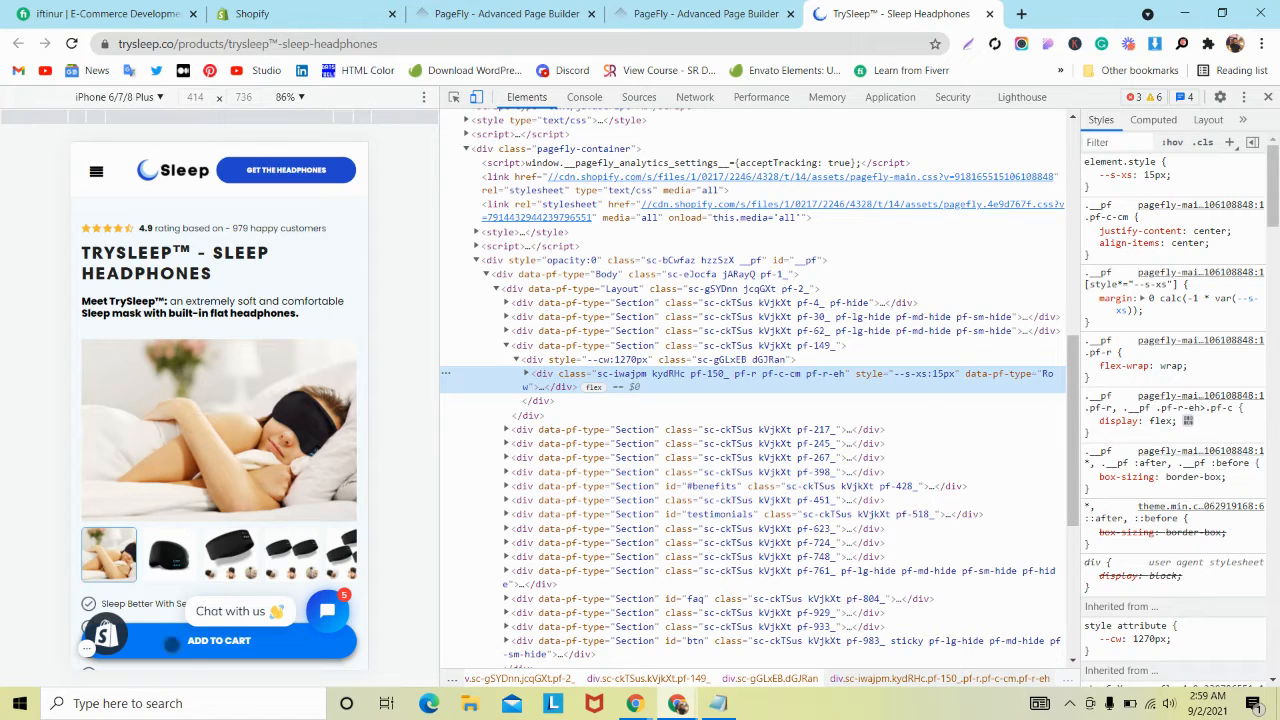
scroll("down", 3)
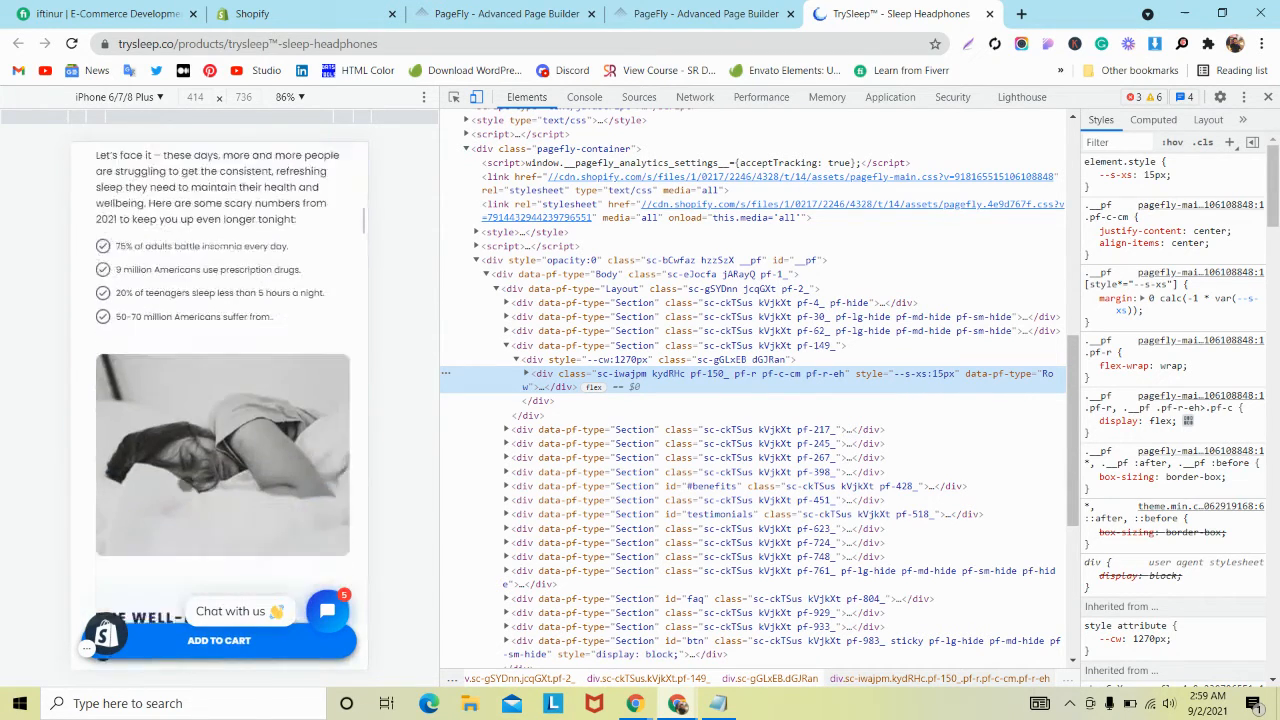
scroll("down", 3)
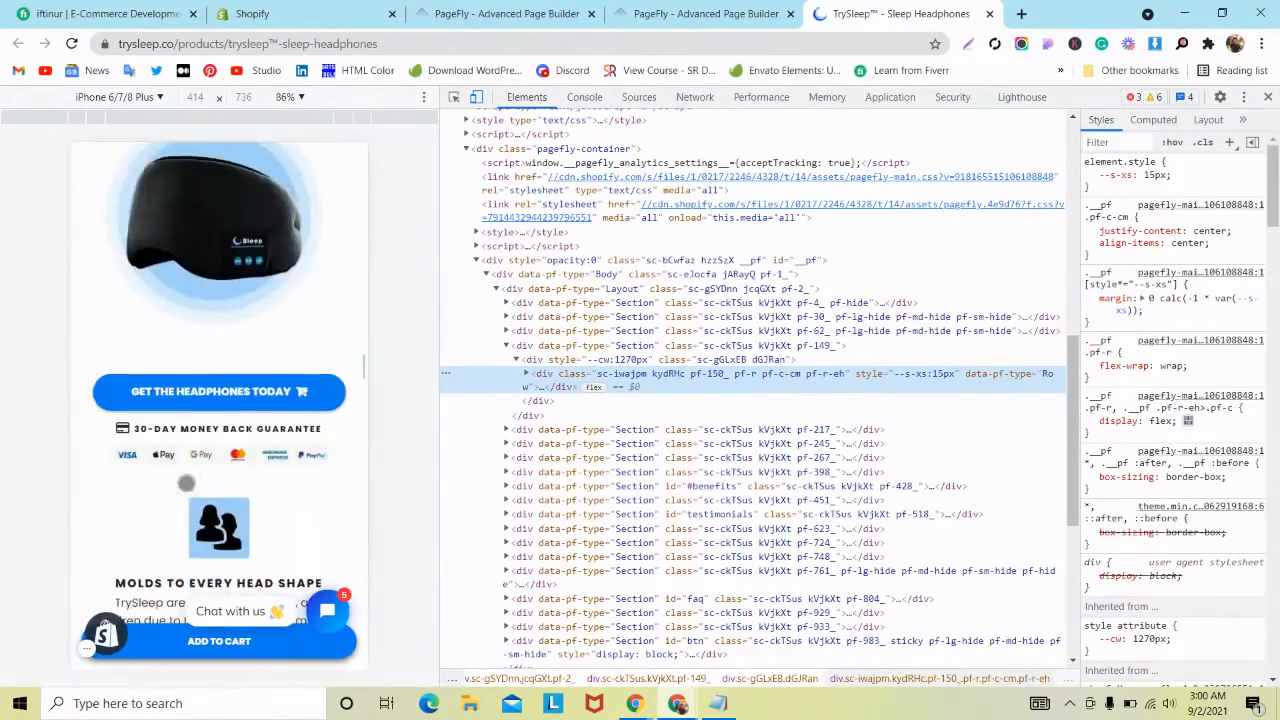
scroll("down", 3)
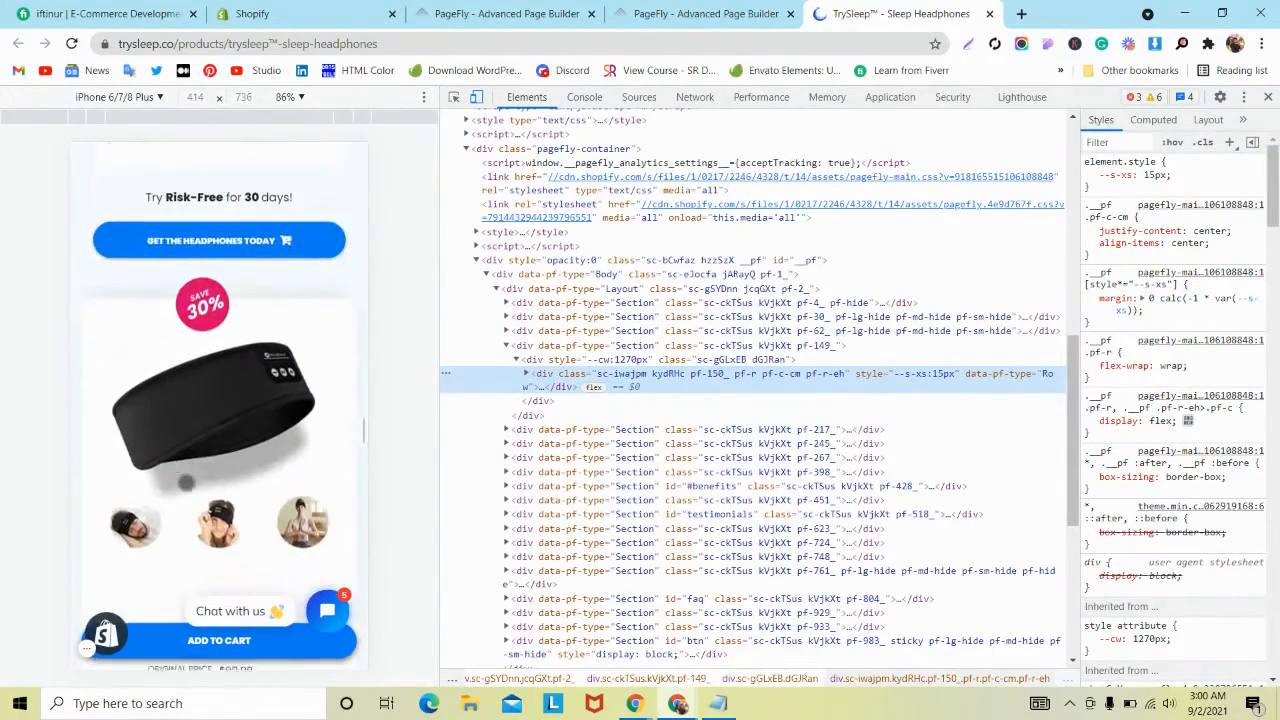
scroll("down", 3)
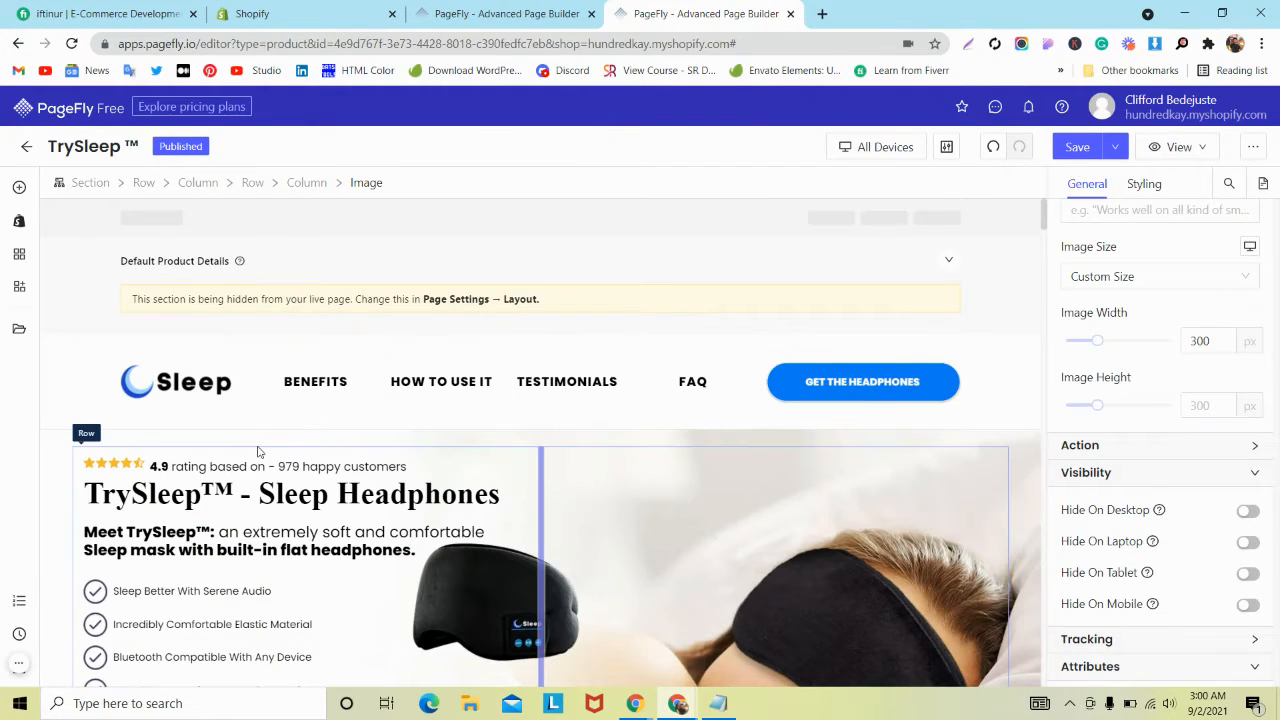
scroll("down", 3)
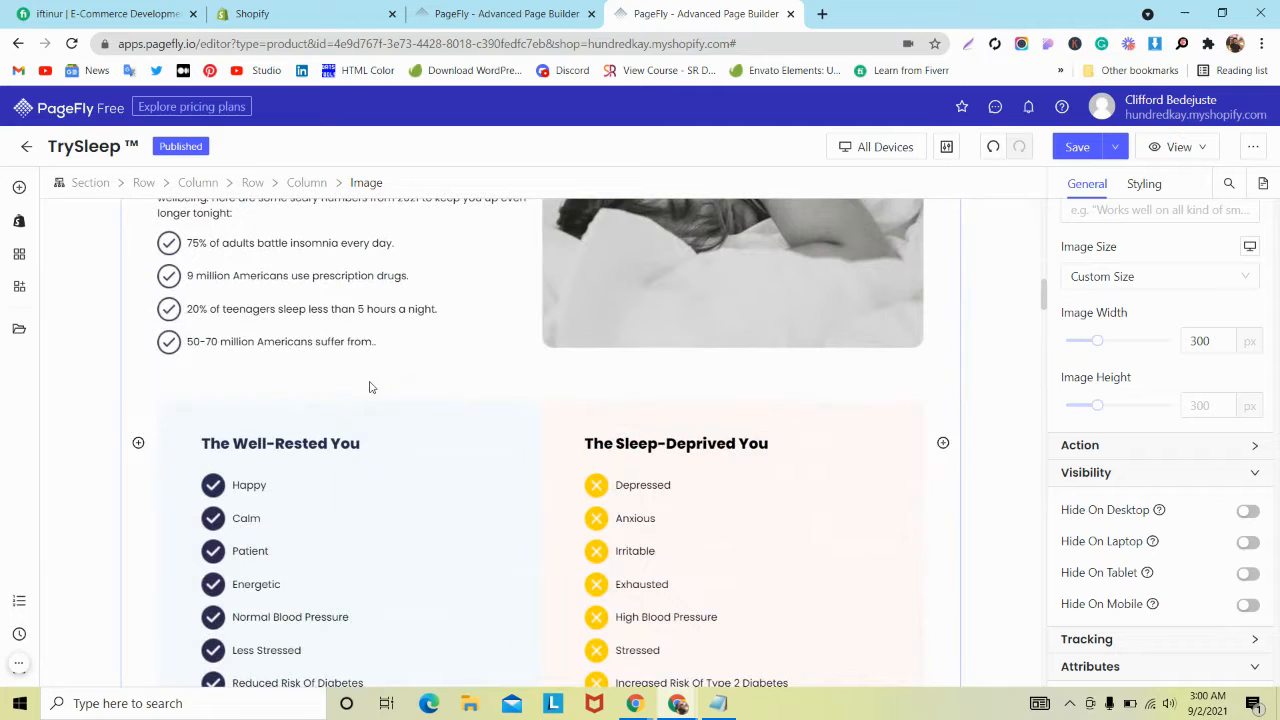
Step: Switch the editor to the Mobile layout and scroll down to the Add to Cart button
left_click(876, 146)
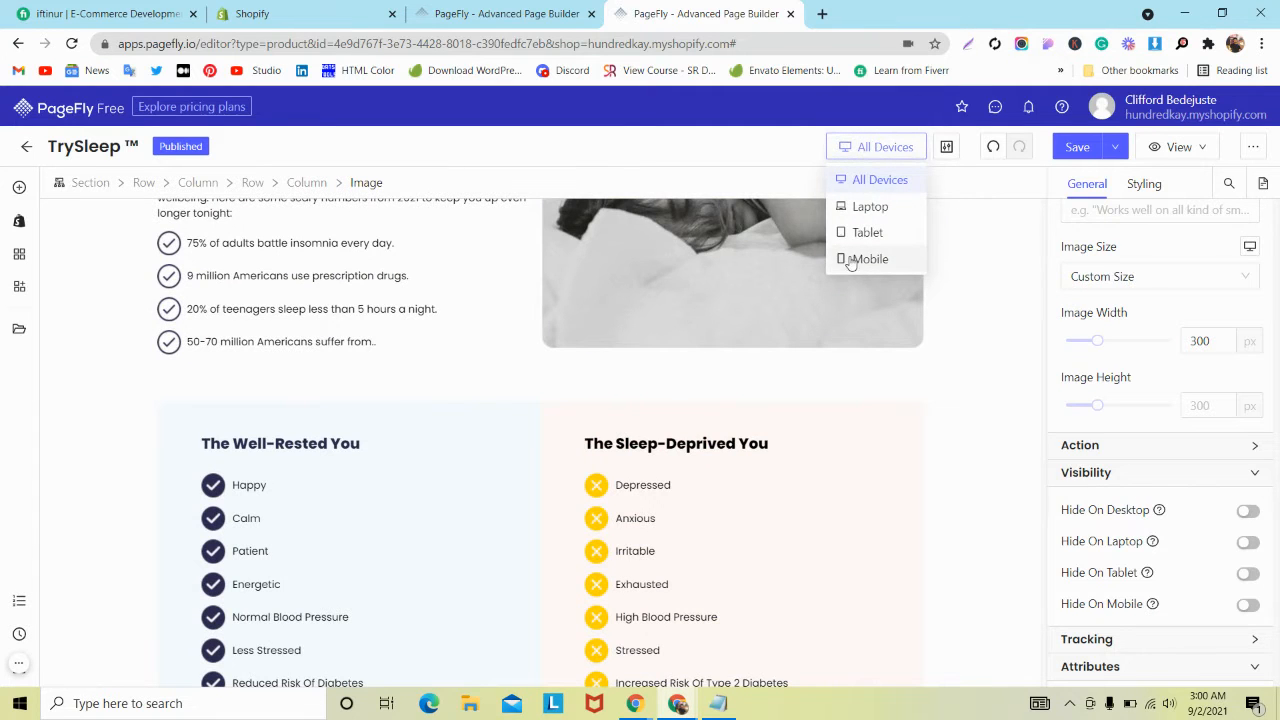
left_click(869, 259)
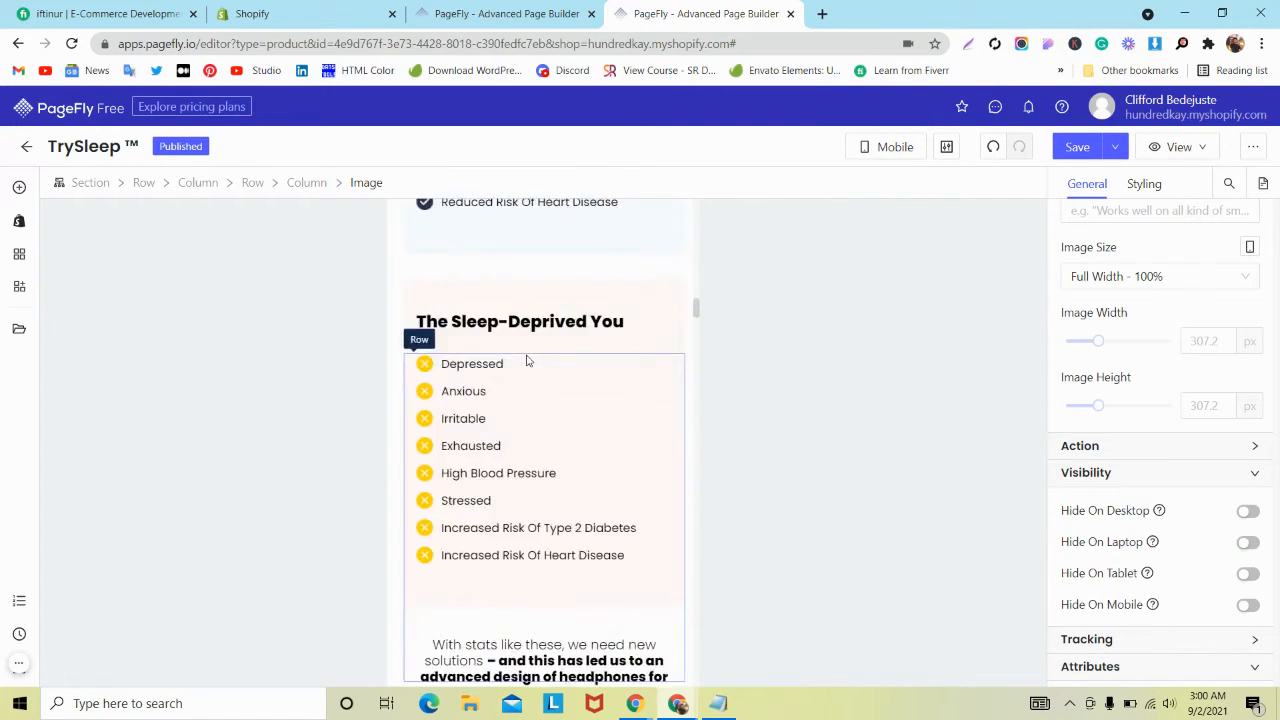
scroll("down", 3)
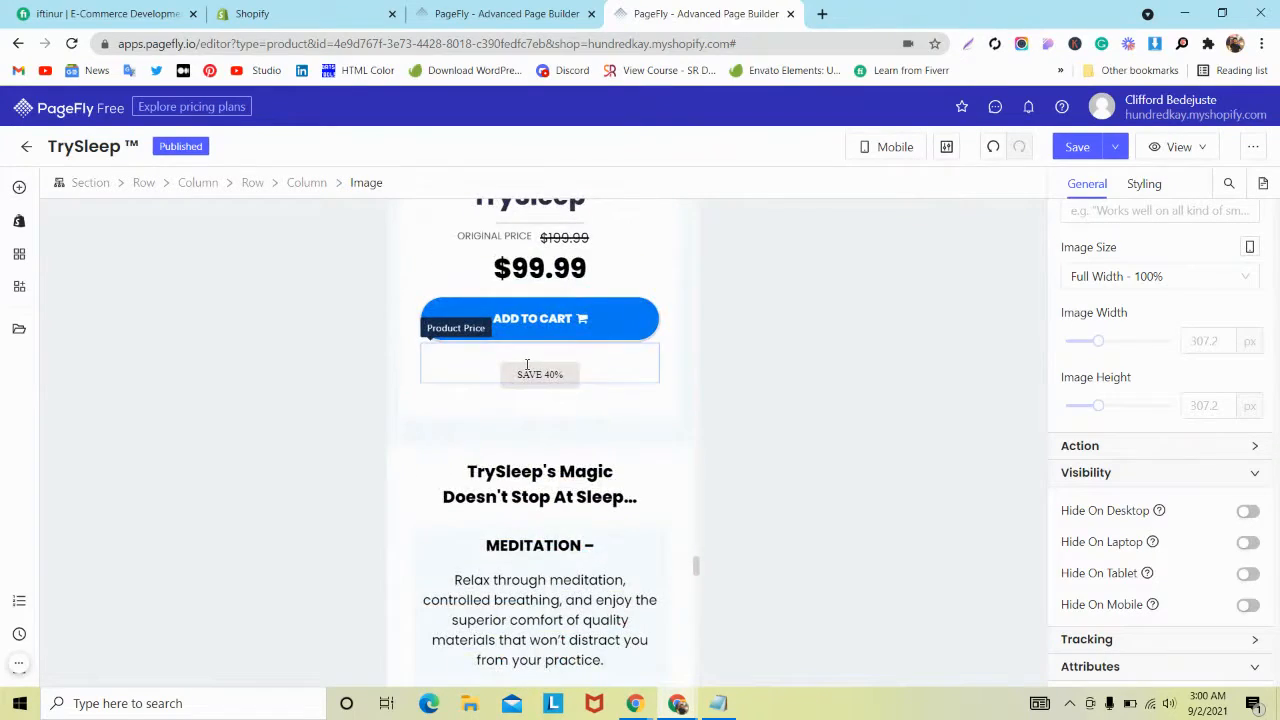
scroll("down", 3)
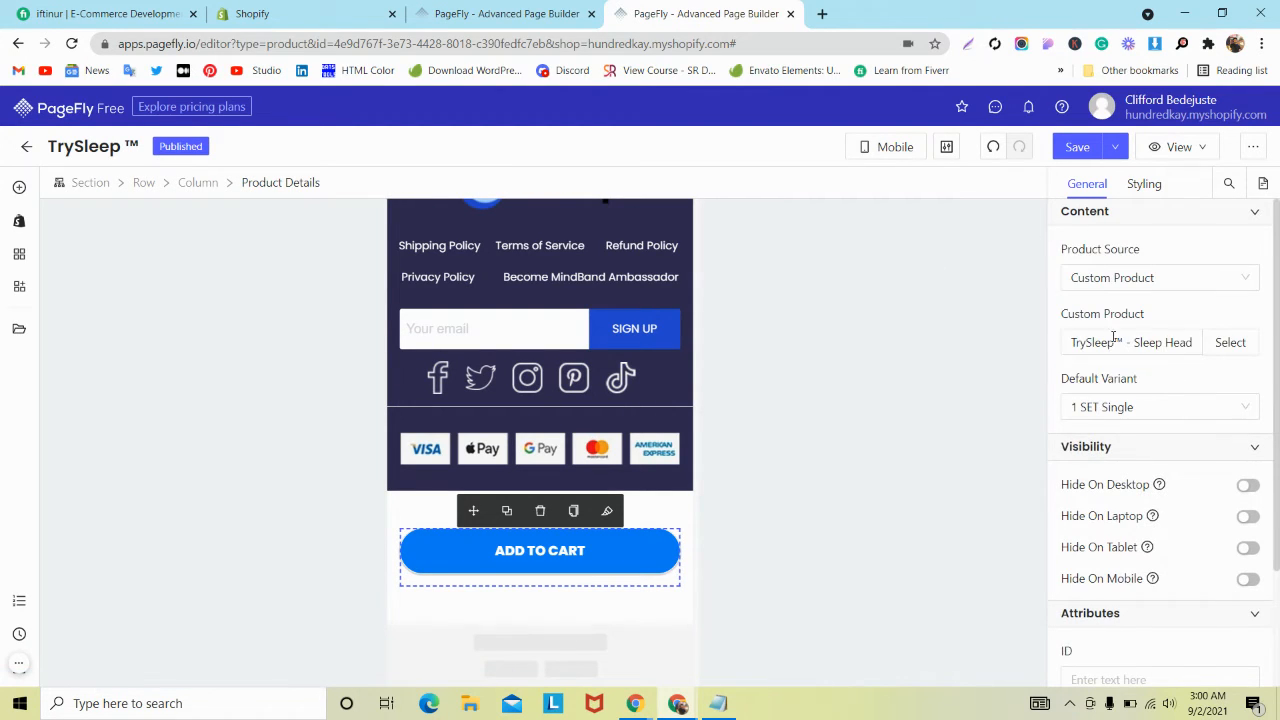
Step: Link the button to TrySleep™ - Sleep Headphones and select the section holding Add to Cart
left_click(1229, 342)
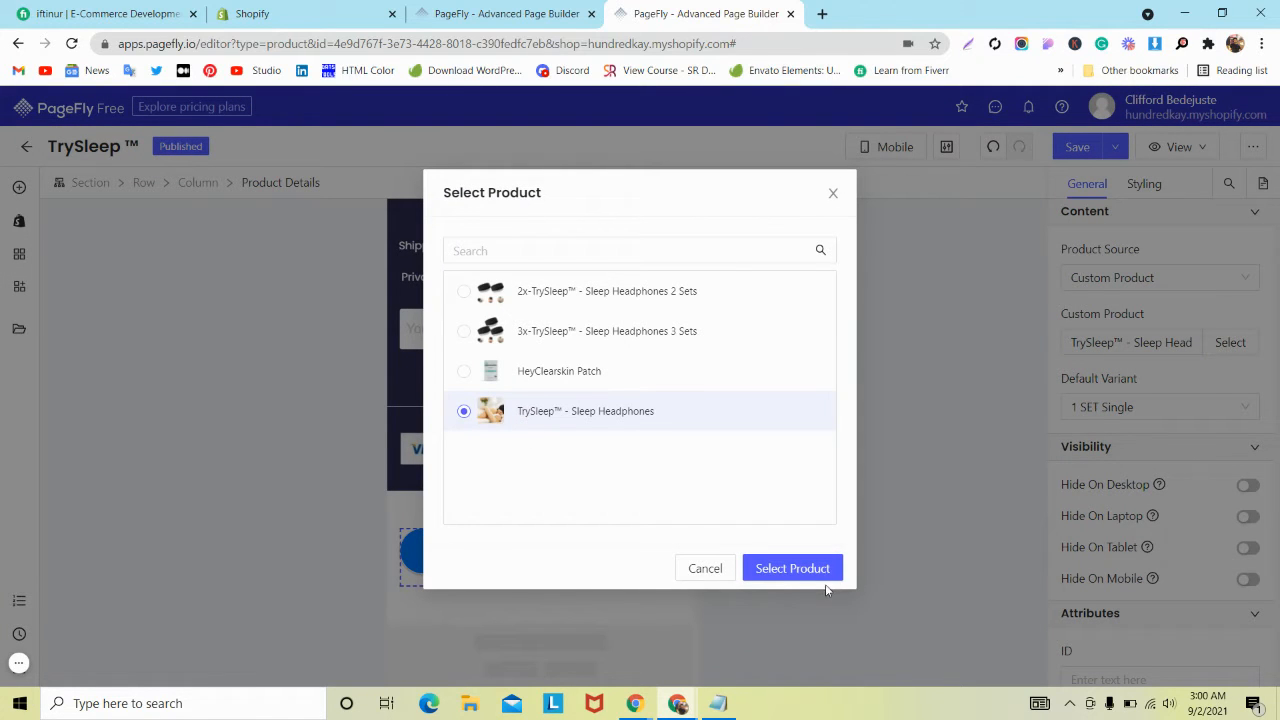
left_click(792, 568)
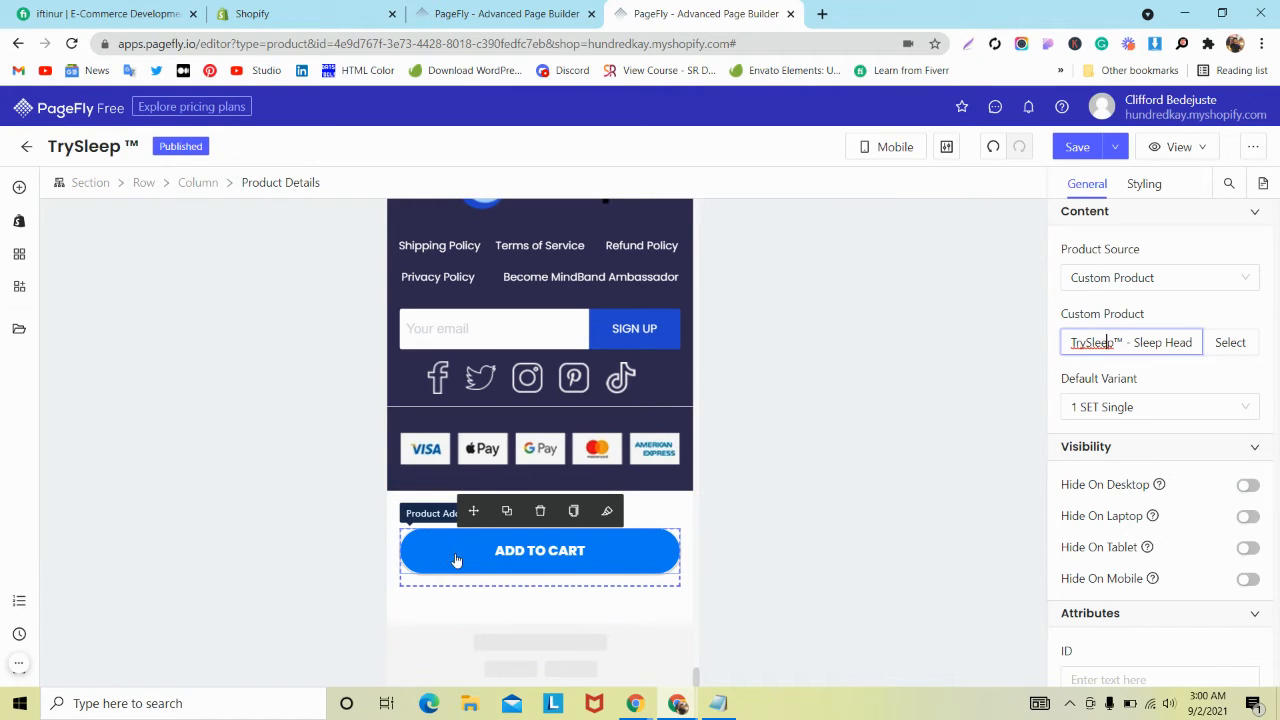
mouse_move(459, 555)
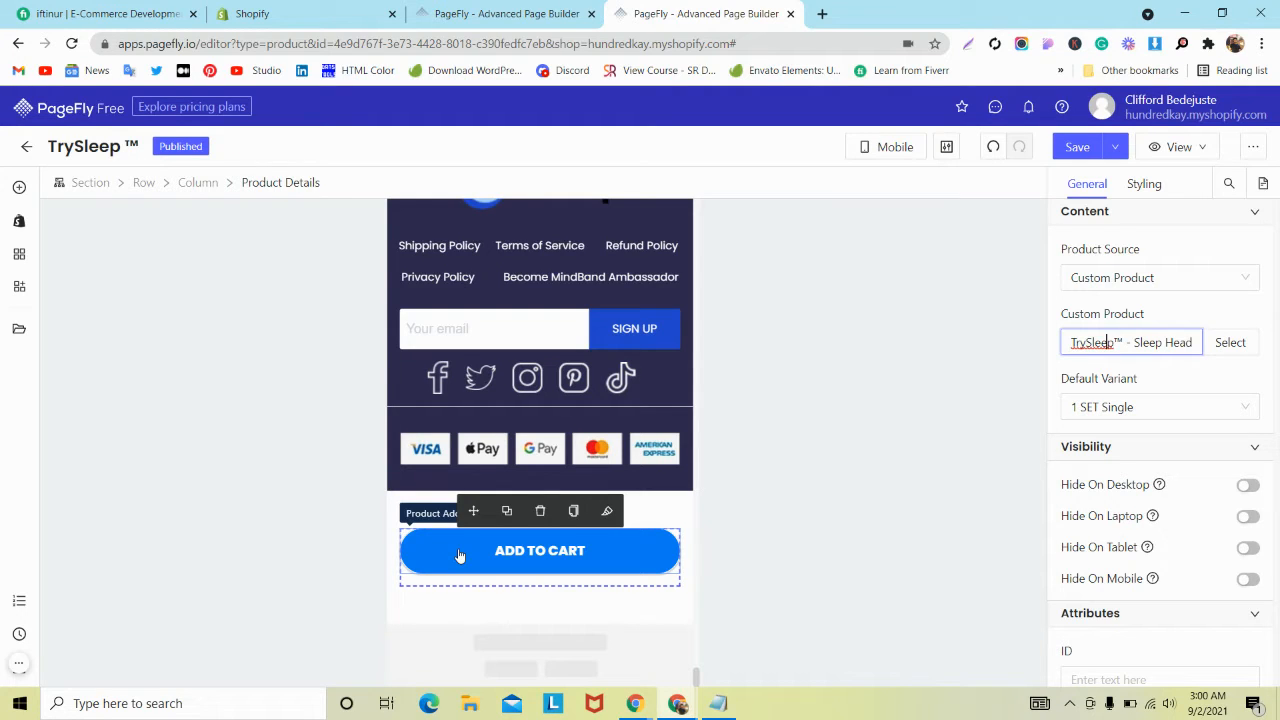
left_click(539, 551)
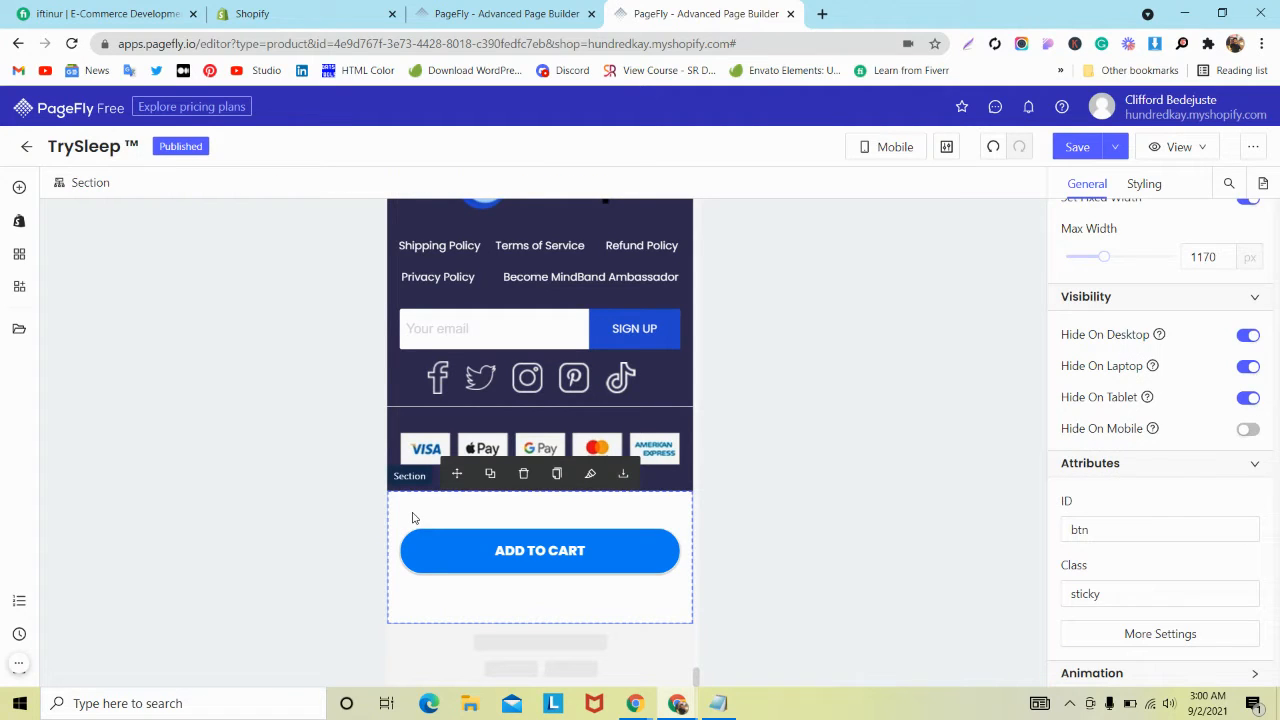
Step: Insert the sticky bottom-positioning CSS snippet in the section's Styling options
left_click(1144, 183)
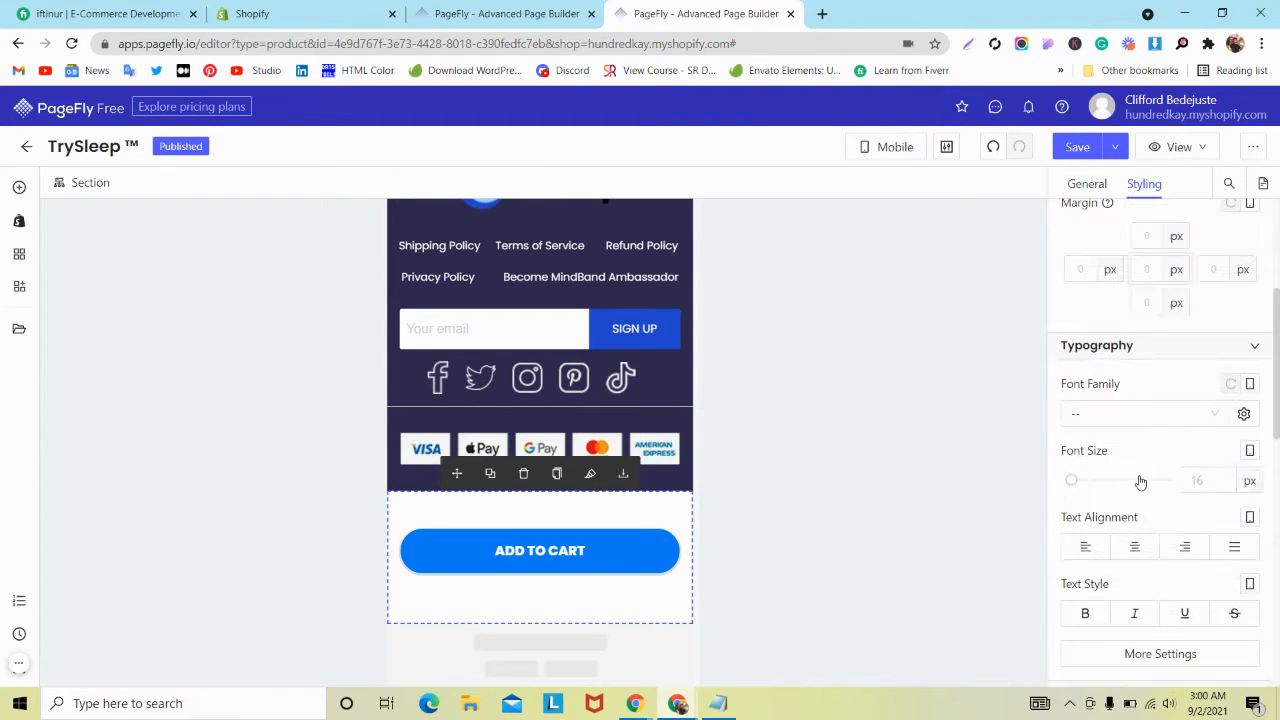
scroll("down", 3)
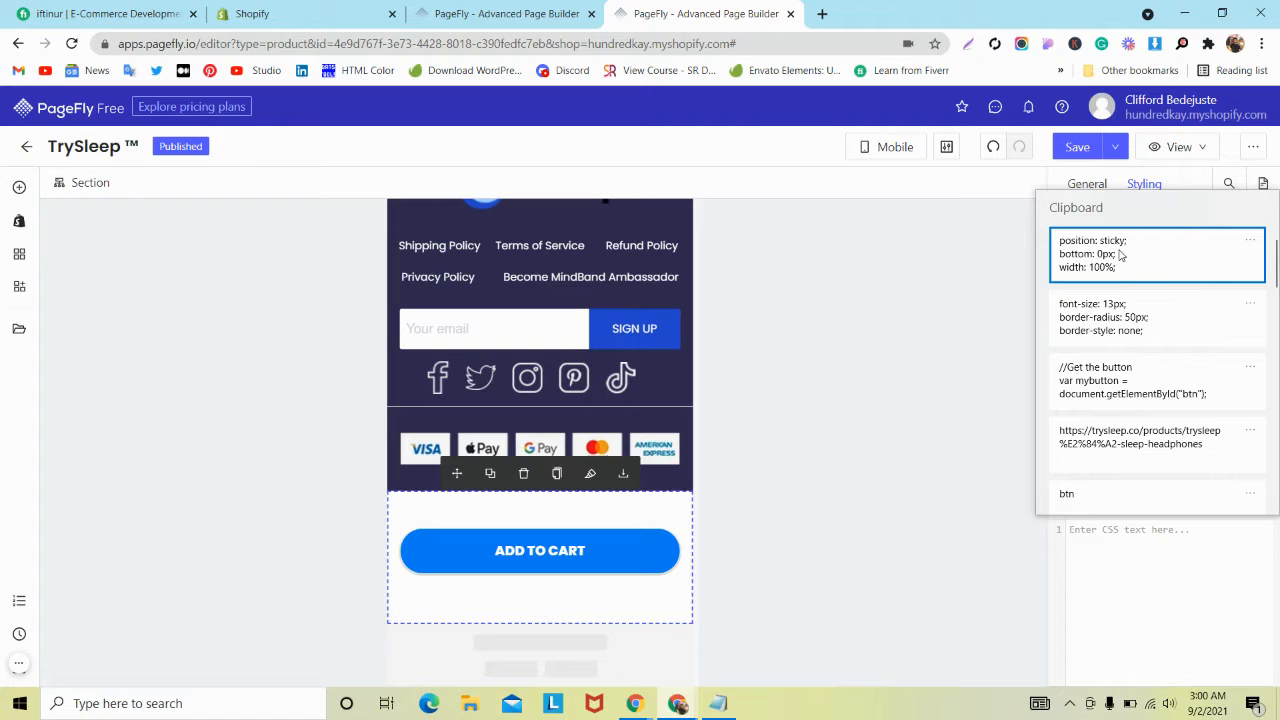
left_click(1143, 183)
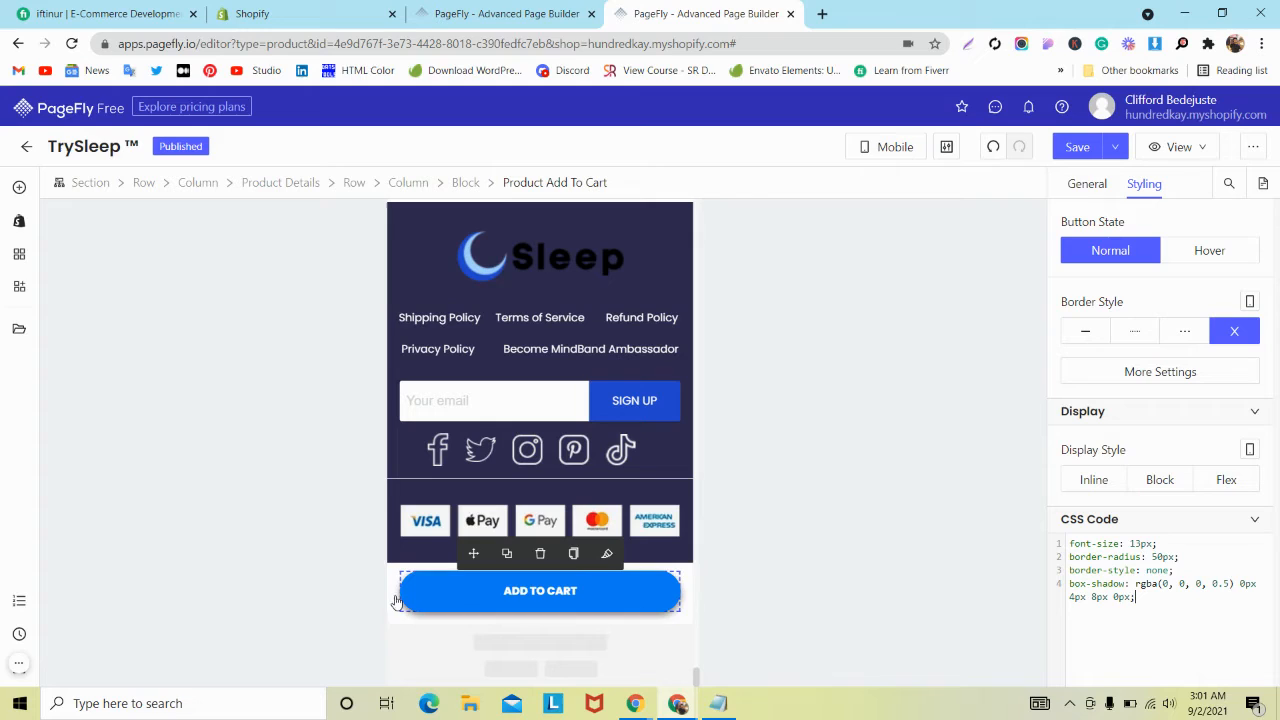
mouse_move(450, 600)
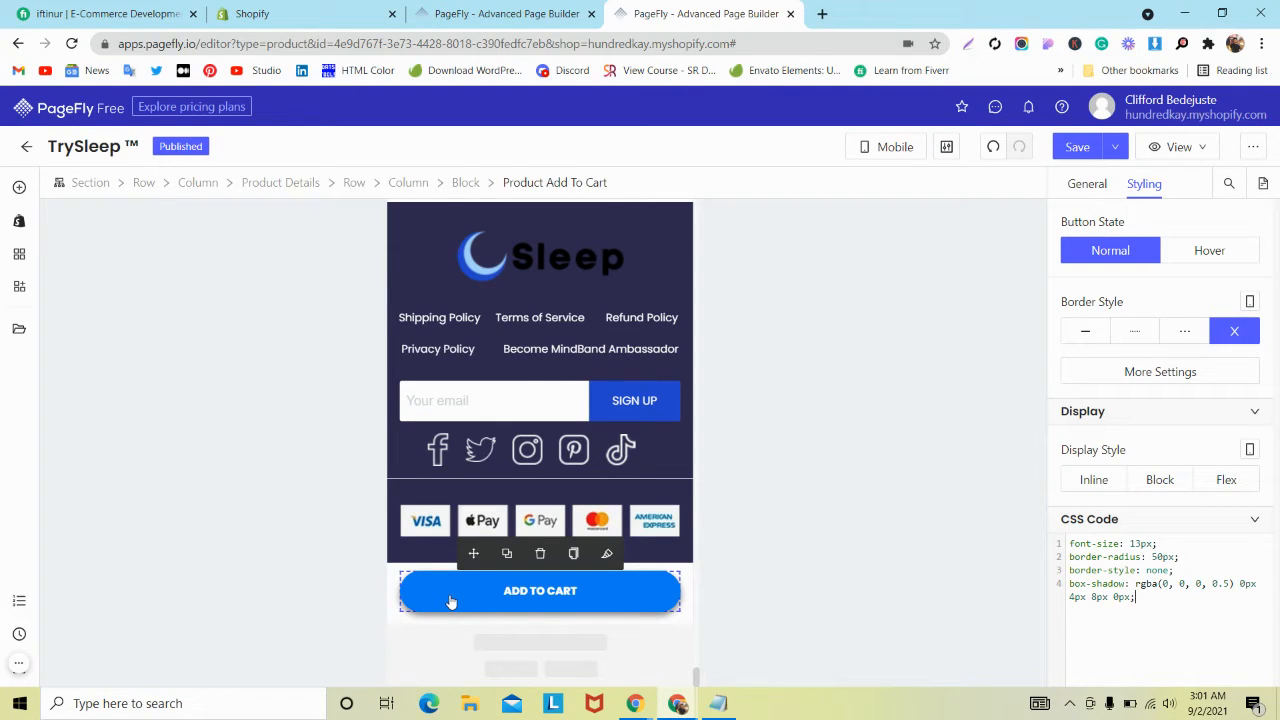
mouse_move(1223, 640)
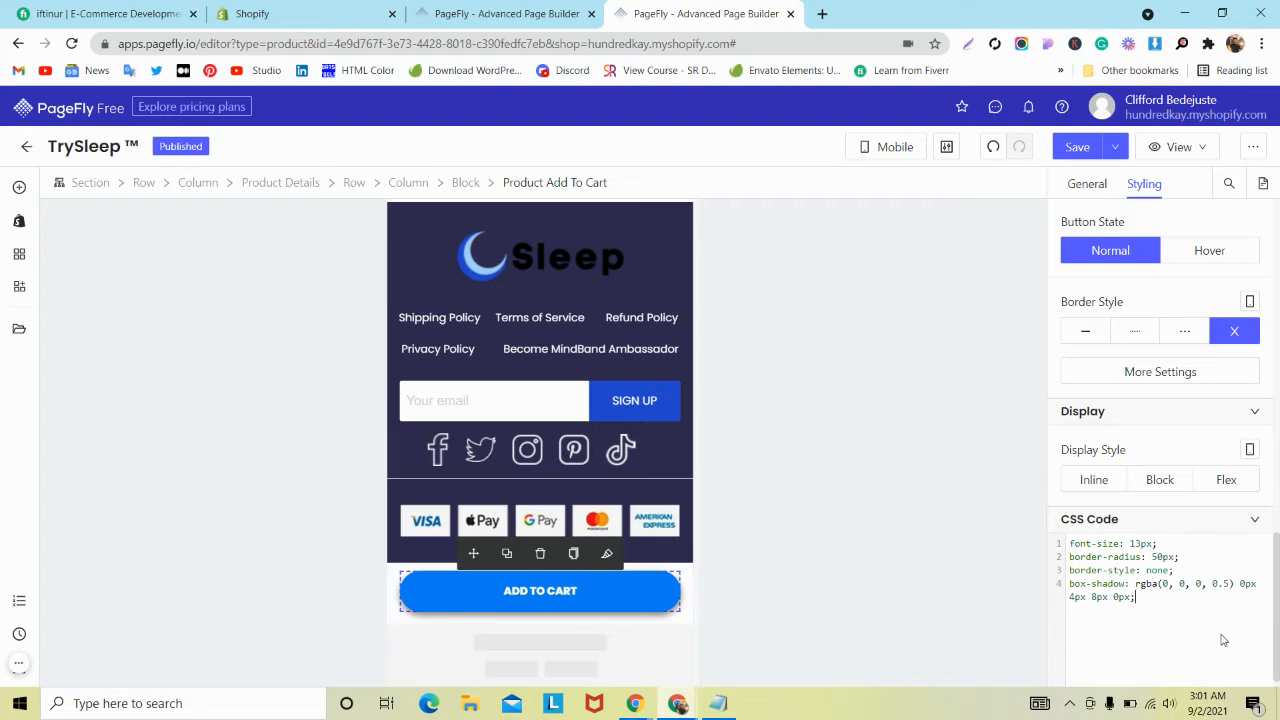
Step: Expand the Add to Cart button's General attributes, showing ID btn and class button01
left_click(1086, 183)
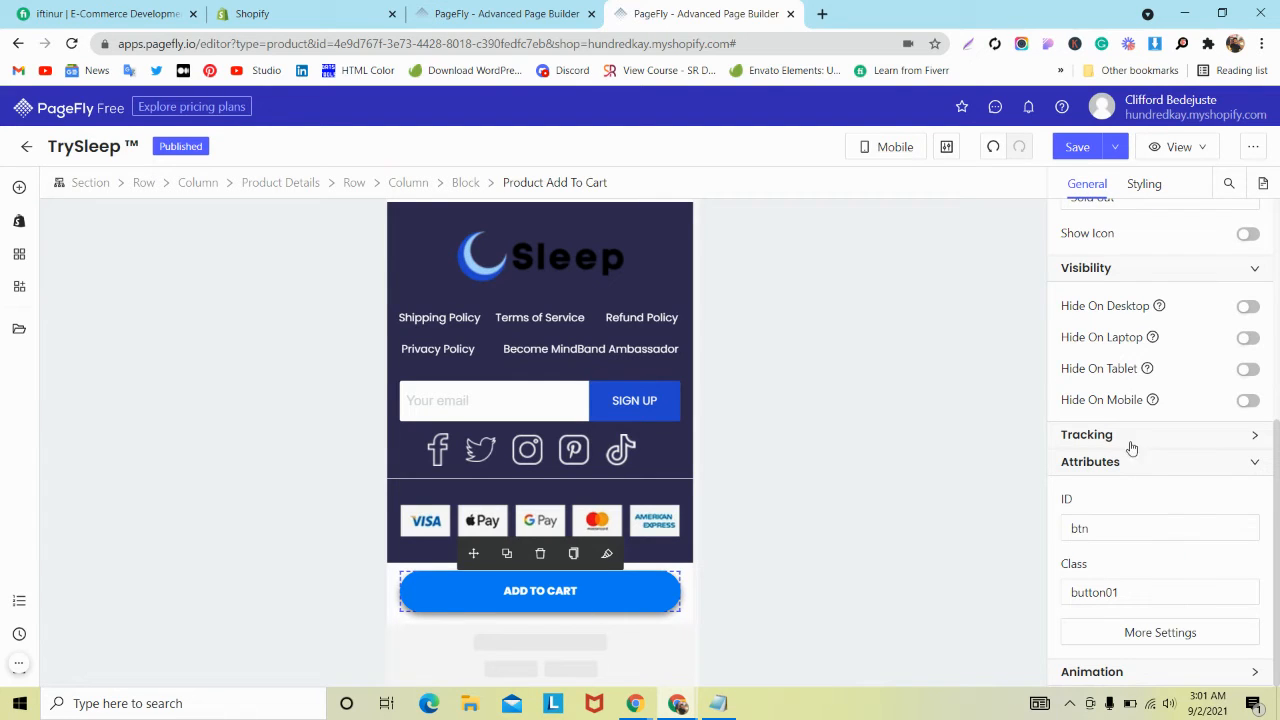
left_click(1159, 528)
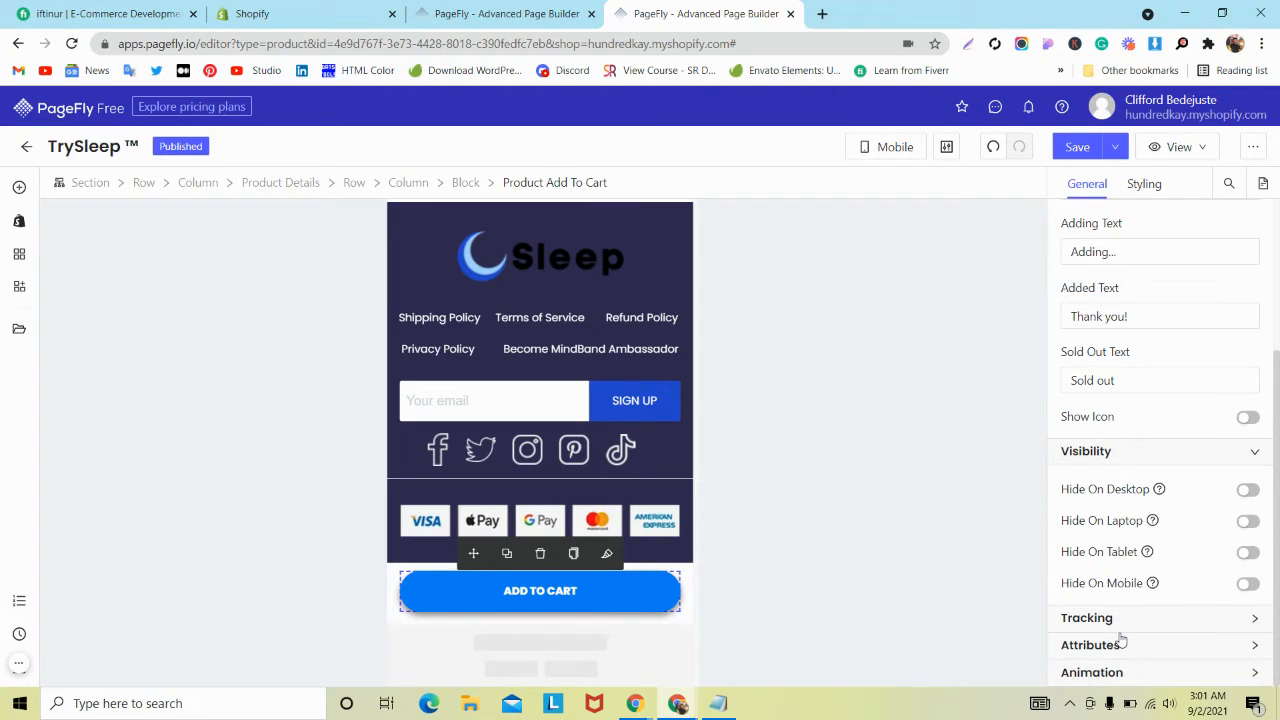
mouse_move(1113, 648)
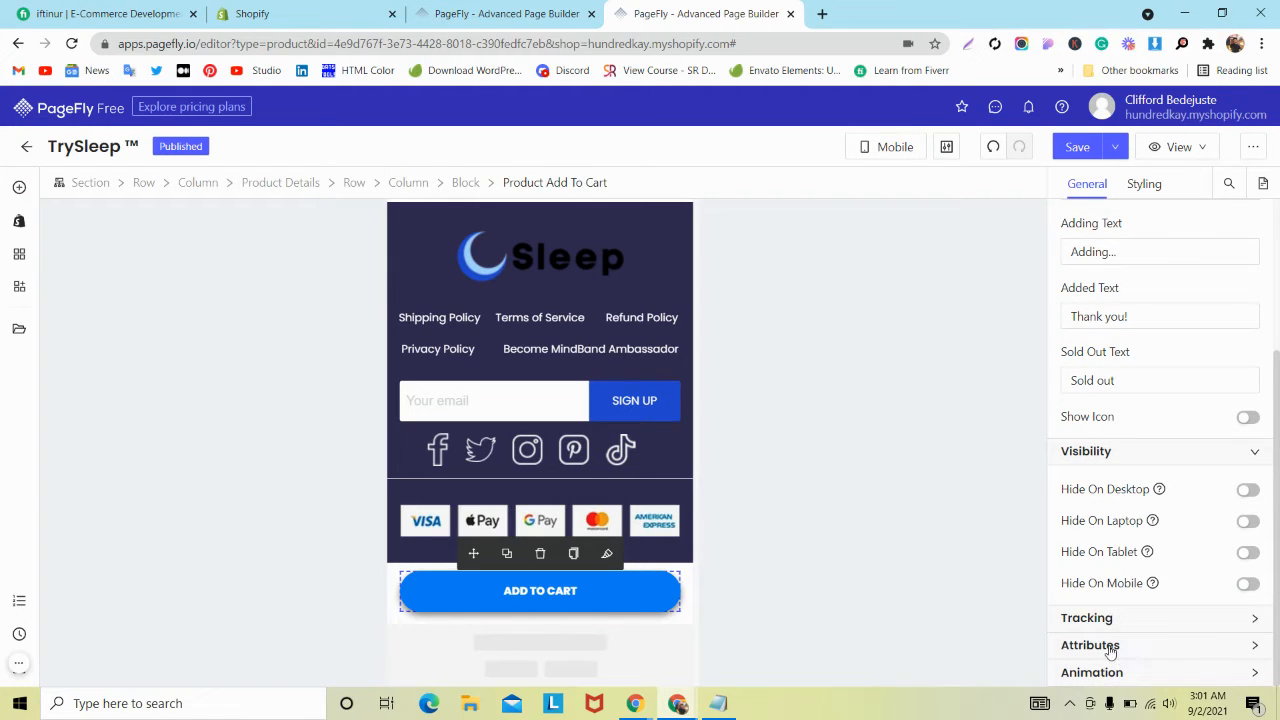
left_click(1090, 645)
type("btn")
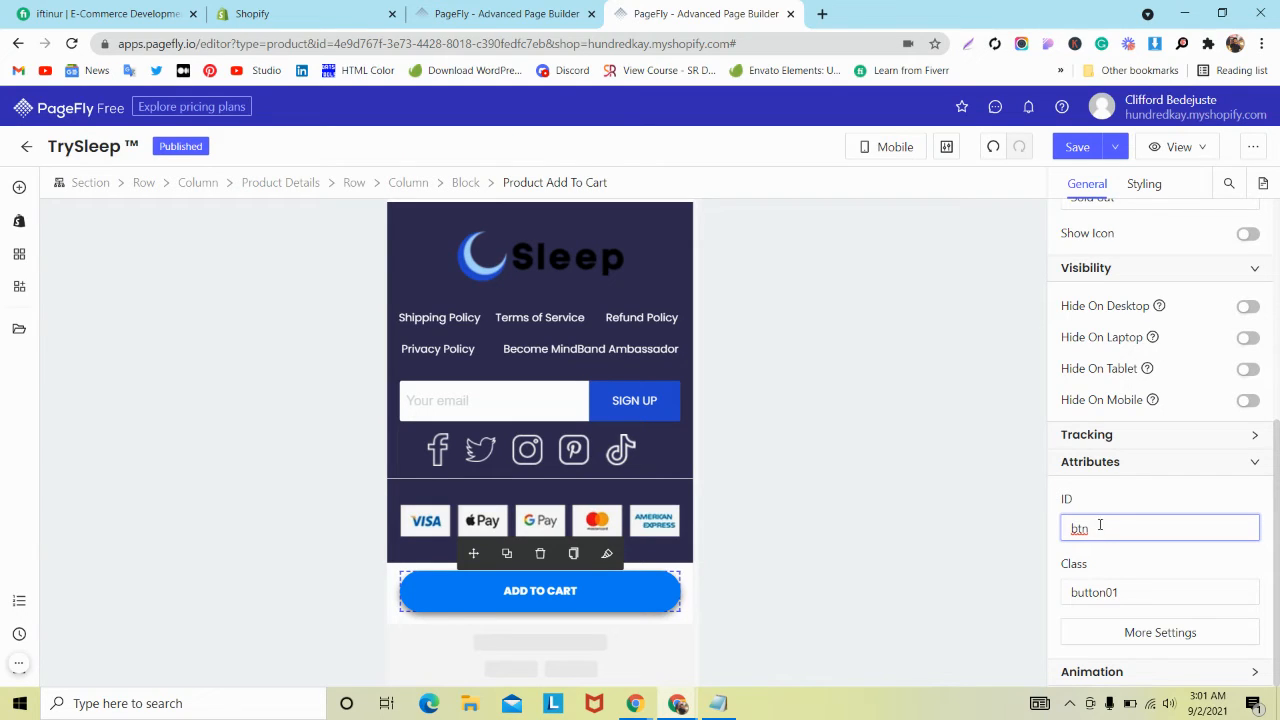
mouse_move(19, 662)
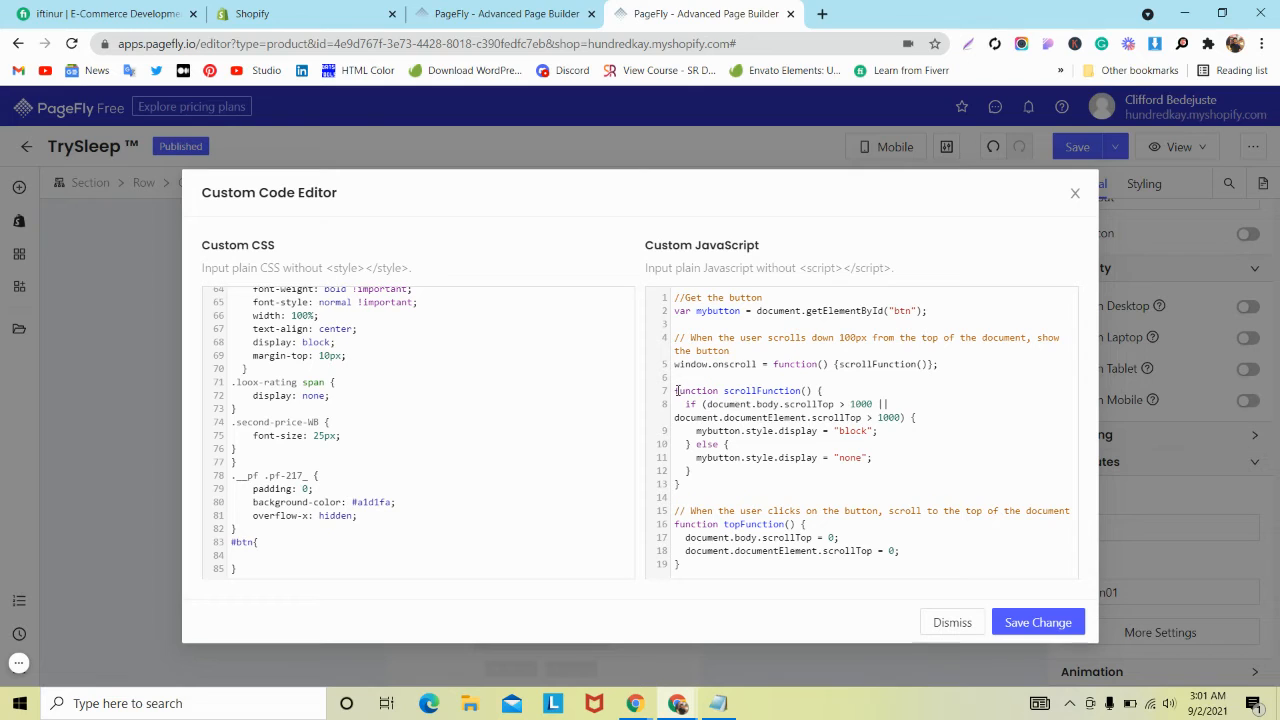
Step: Save the custom code containing the scrollFunction JavaScript that shows btn past 1000px
left_click_drag(674, 390, 684, 484)
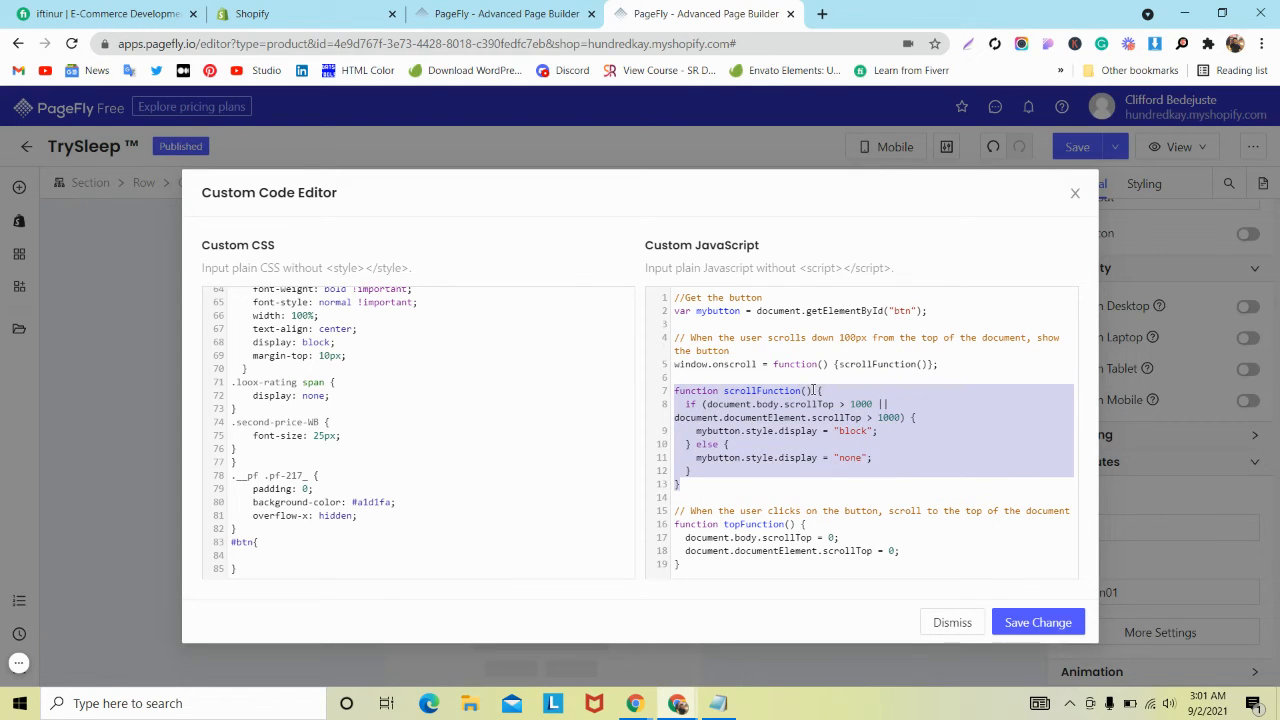
left_click(815, 390)
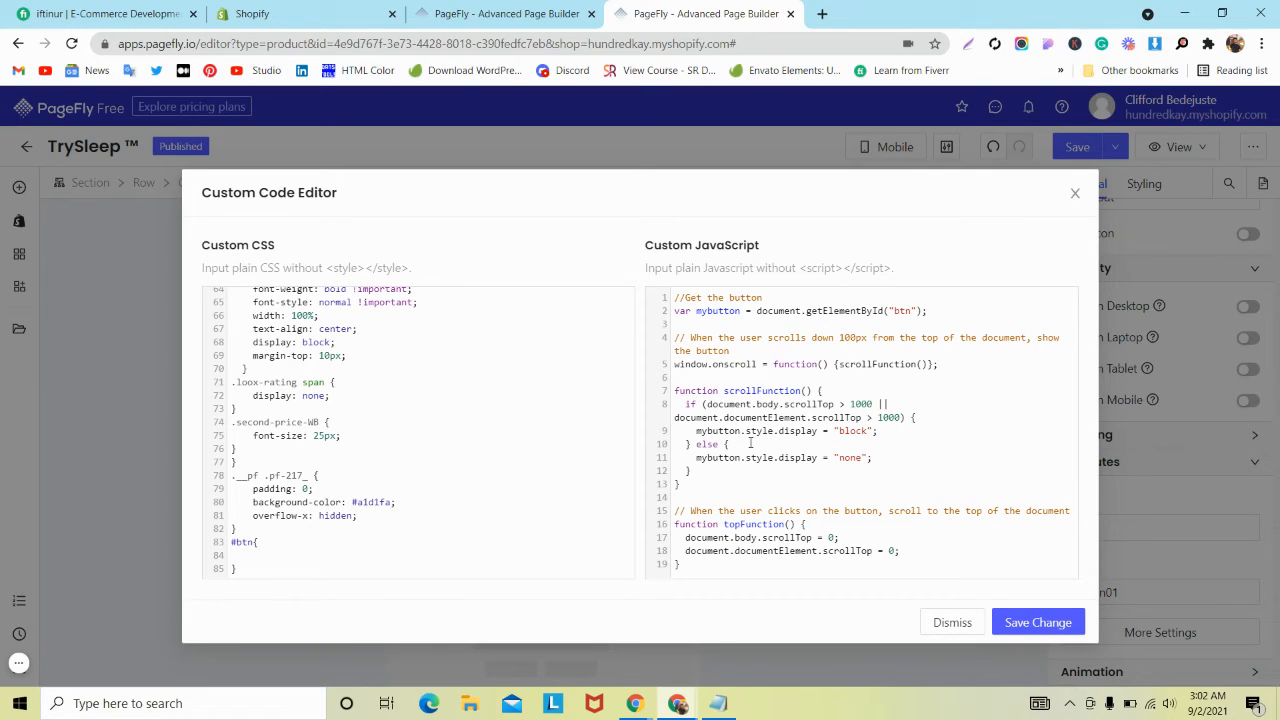
mouse_move(819, 460)
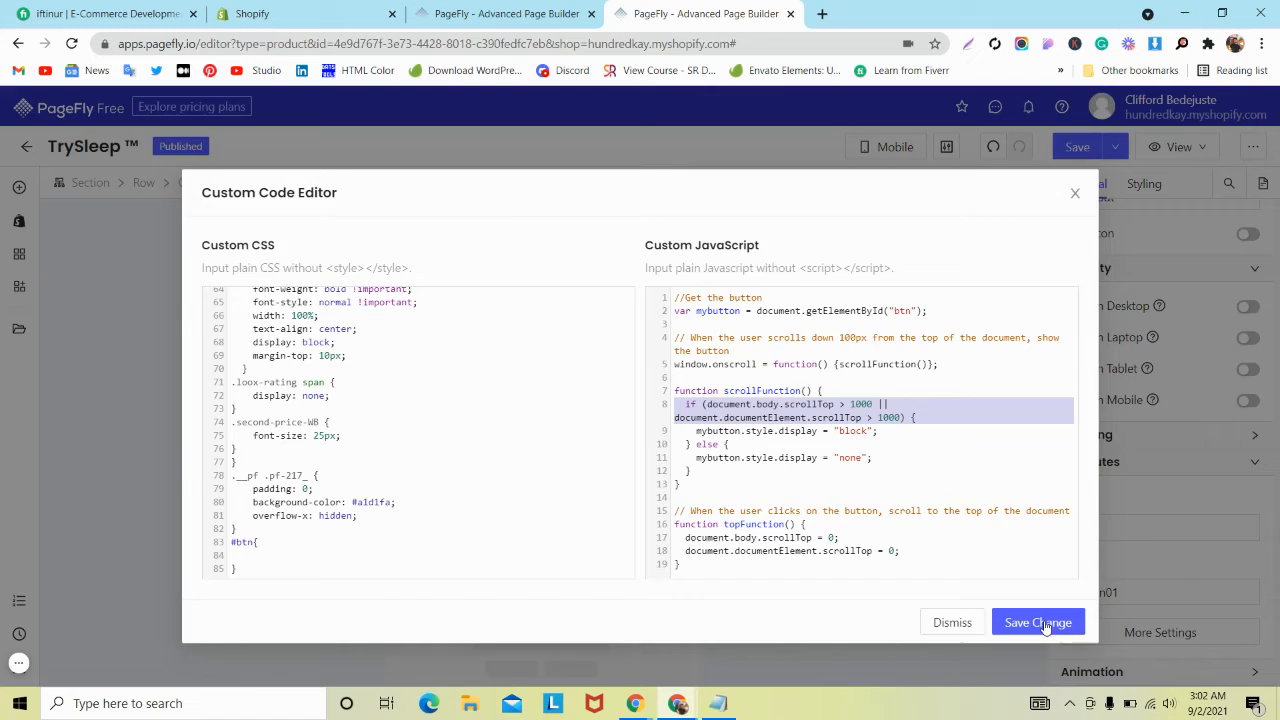
left_click(1037, 622)
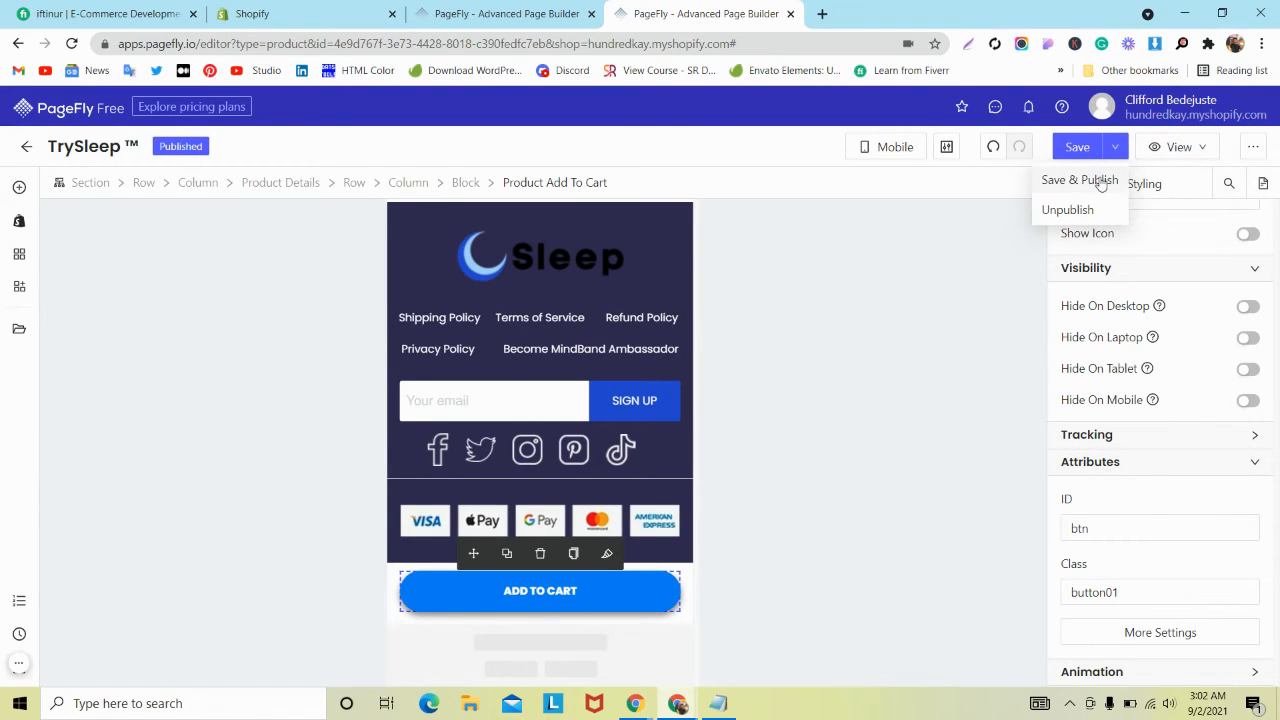
Step: Save & Publish the TrySleep page and view its live product page
left_click(1079, 179)
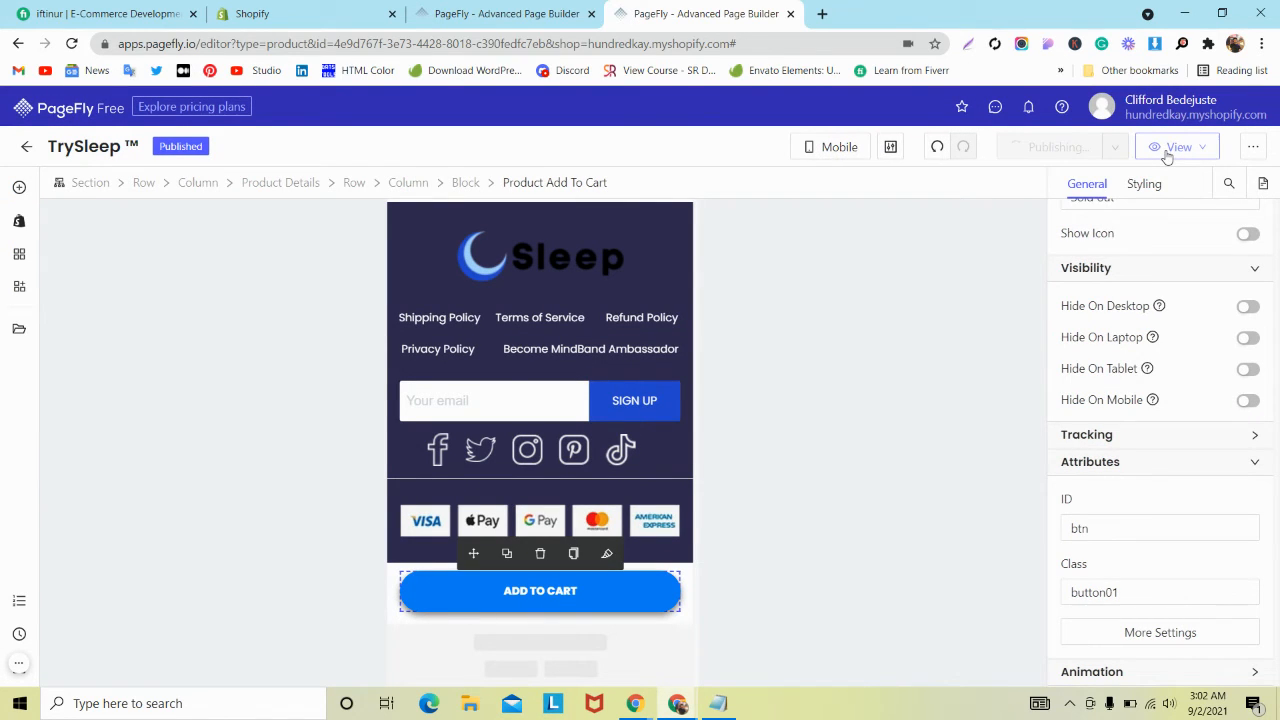
left_click(1178, 147)
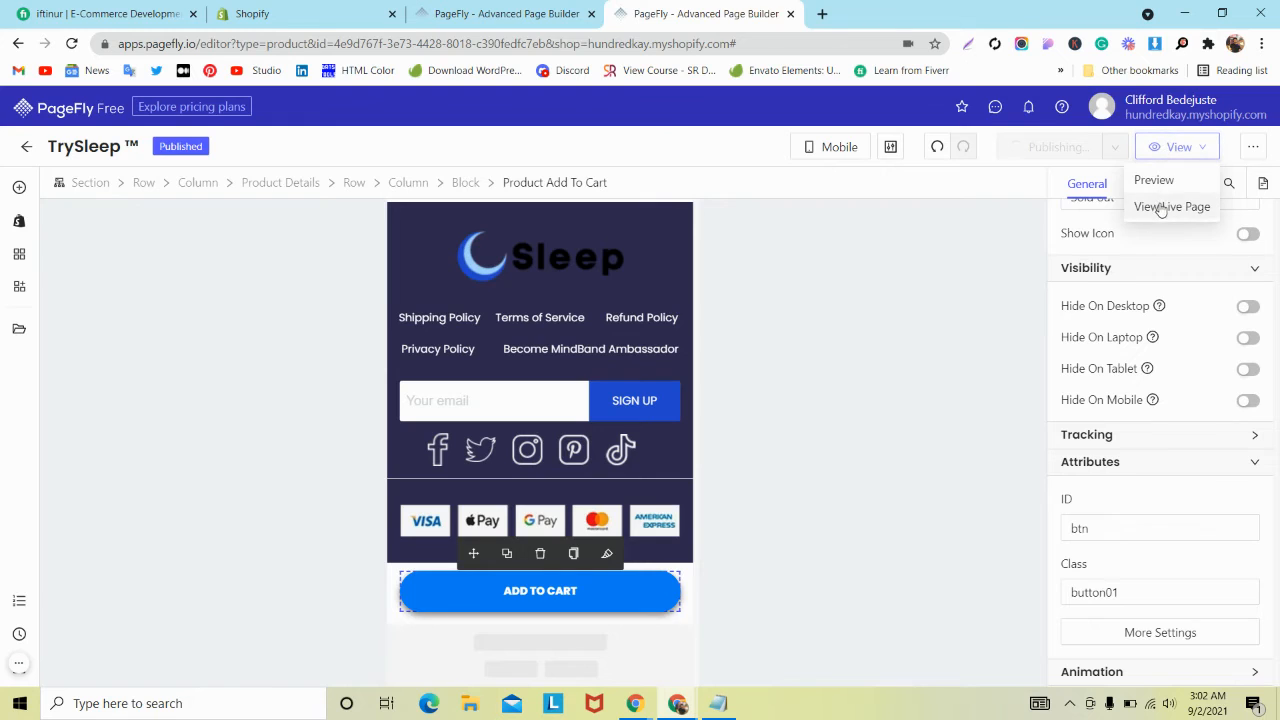
left_click(1172, 207)
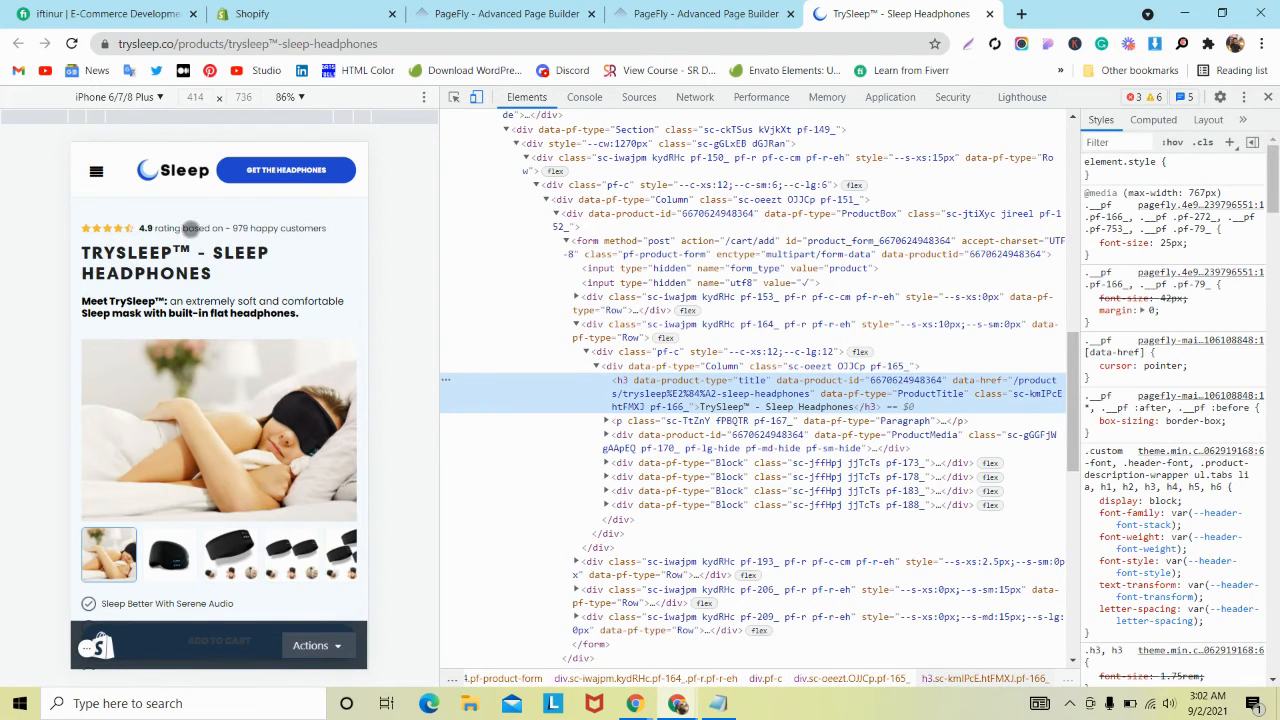
mouse_move(140, 330)
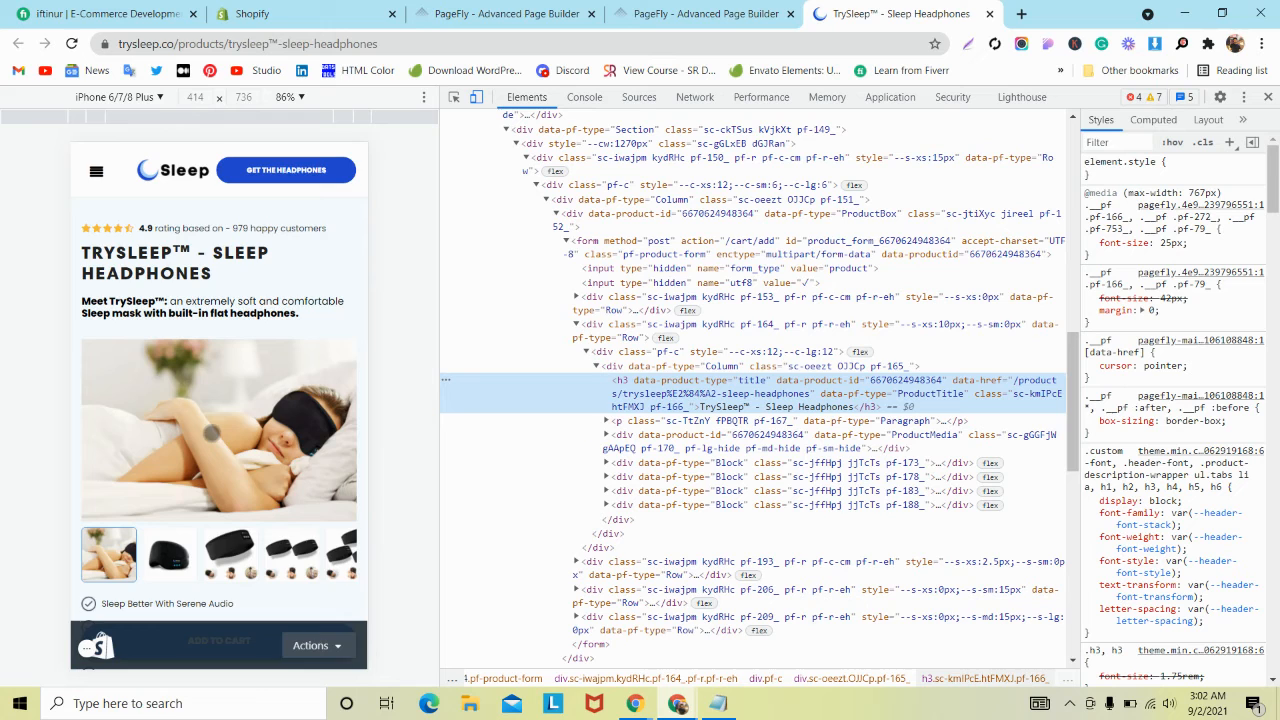
Step: Scroll the live page in iPhone emulation to test the sticky Add to Cart button
scroll("down", 3)
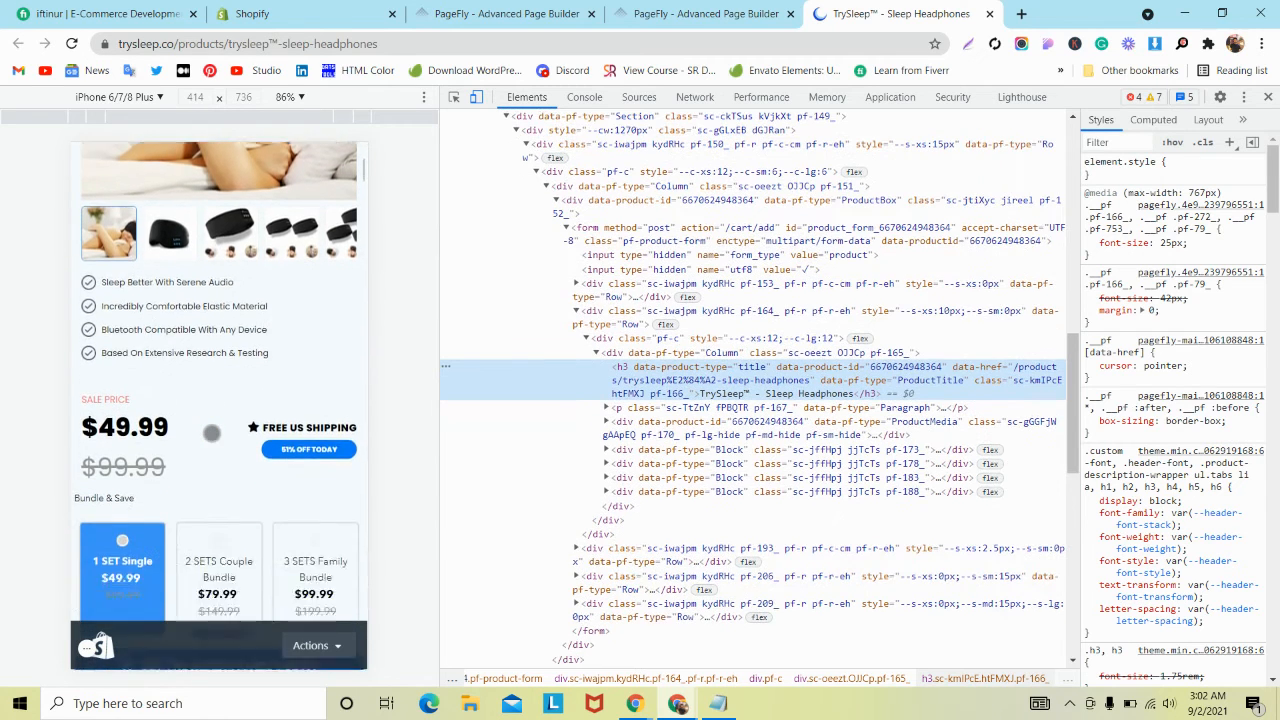
scroll("down", 3)
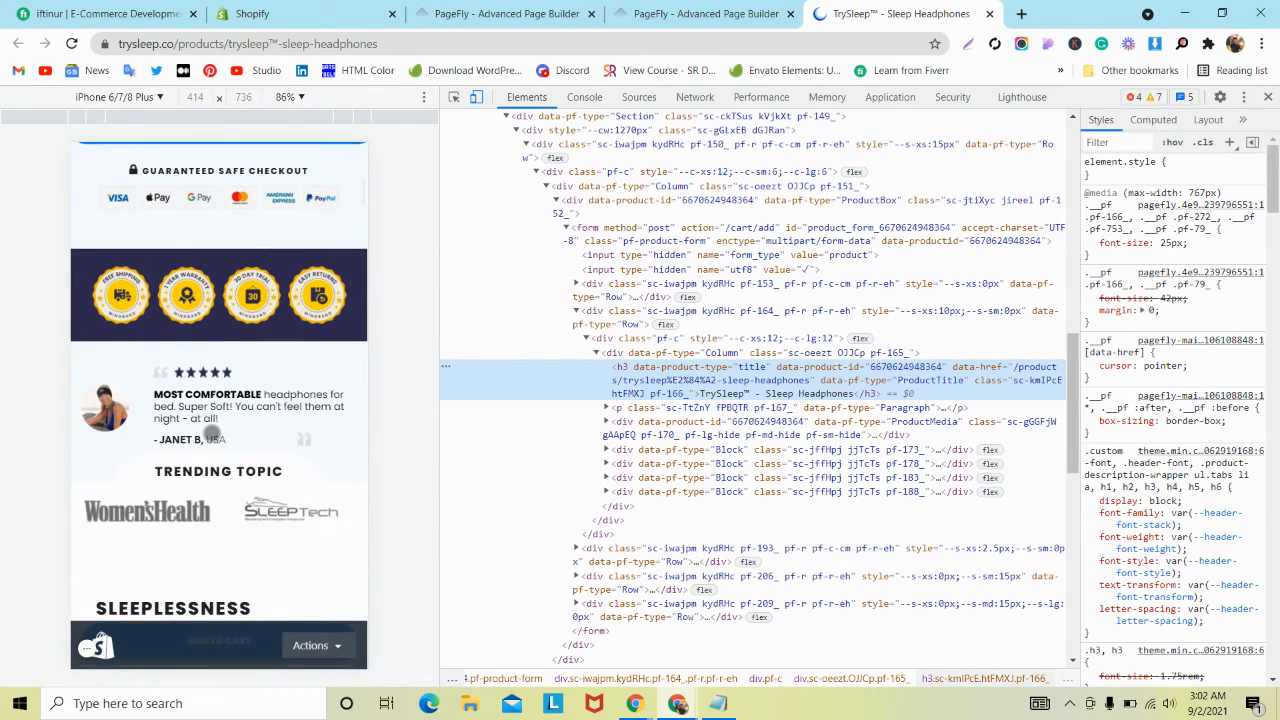
scroll("down", 3)
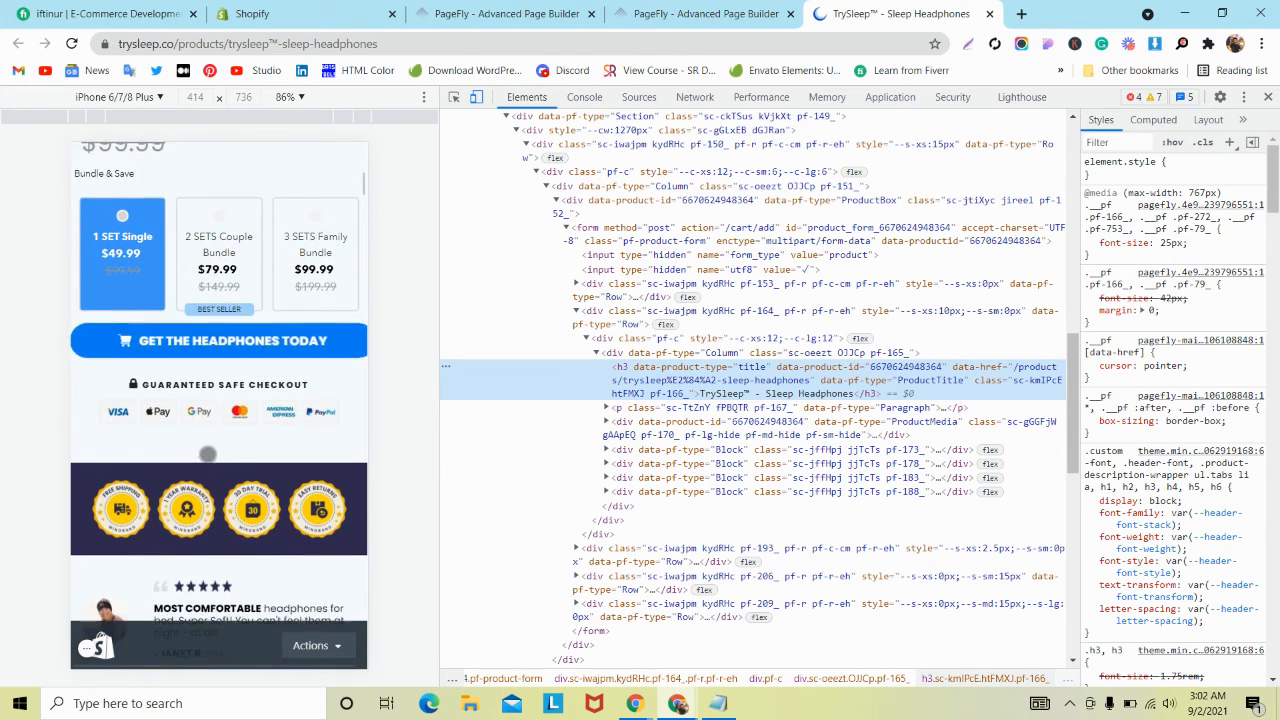
scroll("down", 3)
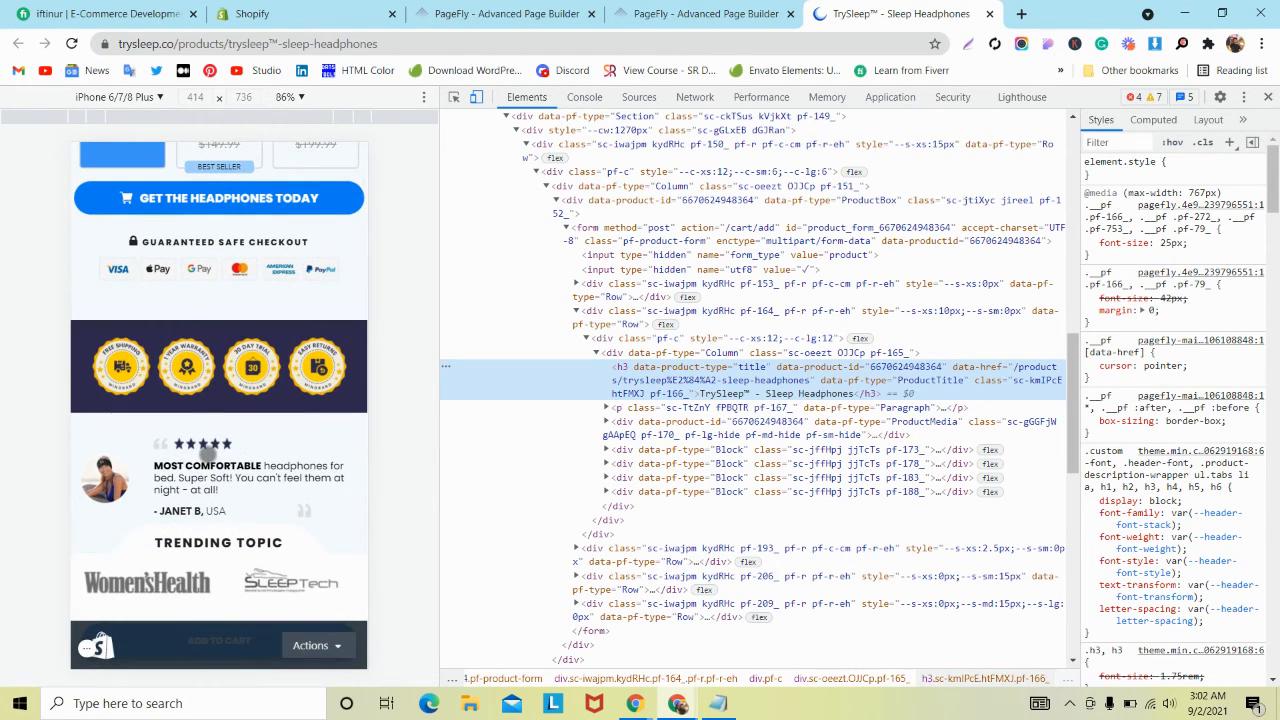
scroll("down", 3)
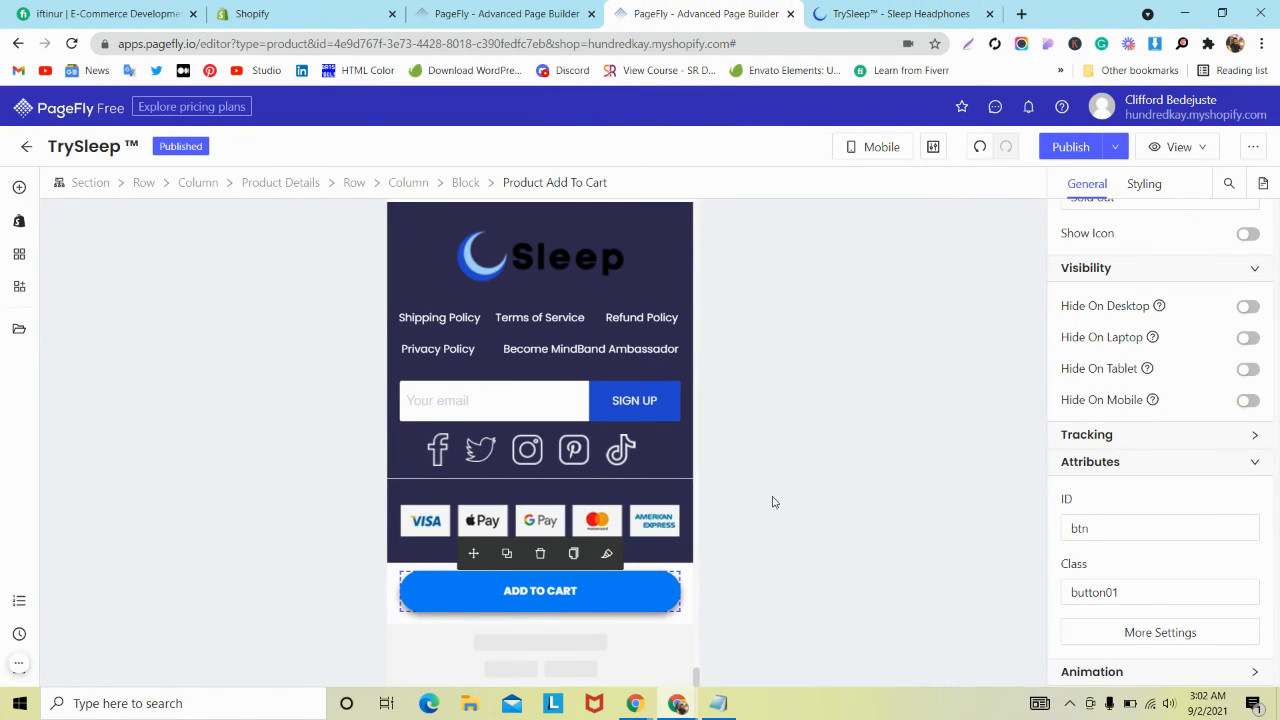
left_click(895, 14)
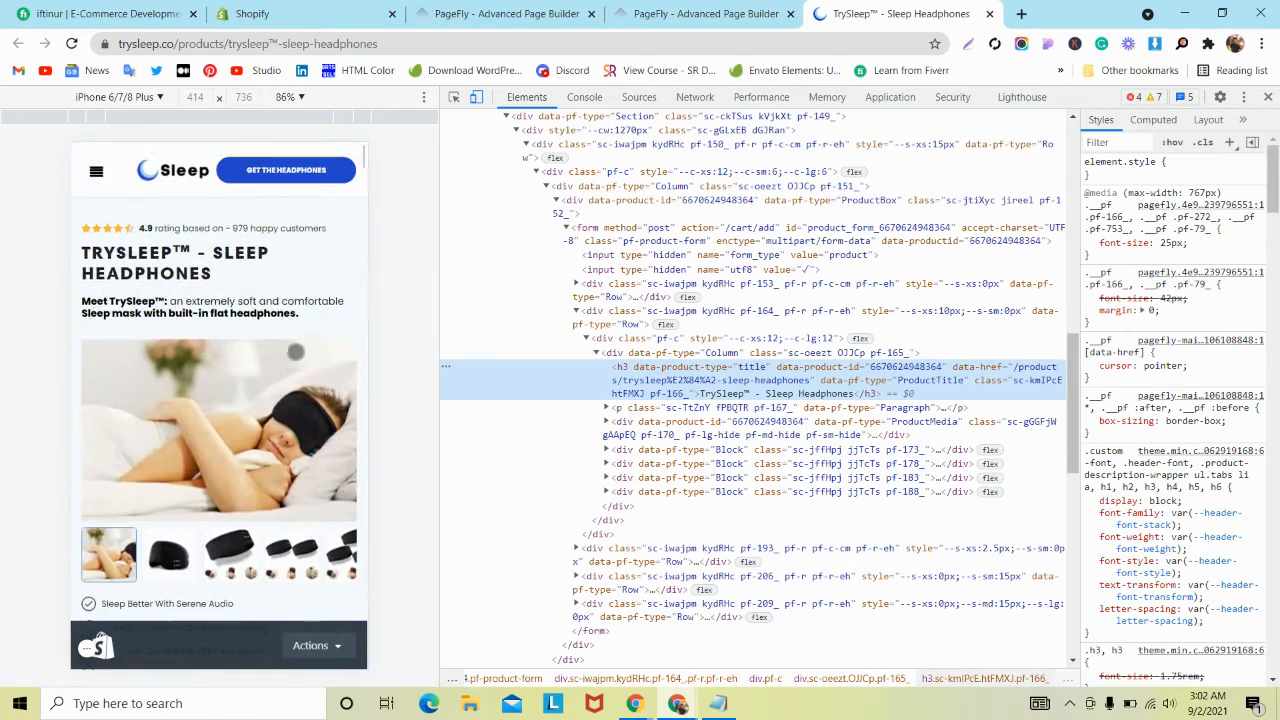
Step: Leave the mobile preview and scroll the live page at full desktop width
scroll("down", 3)
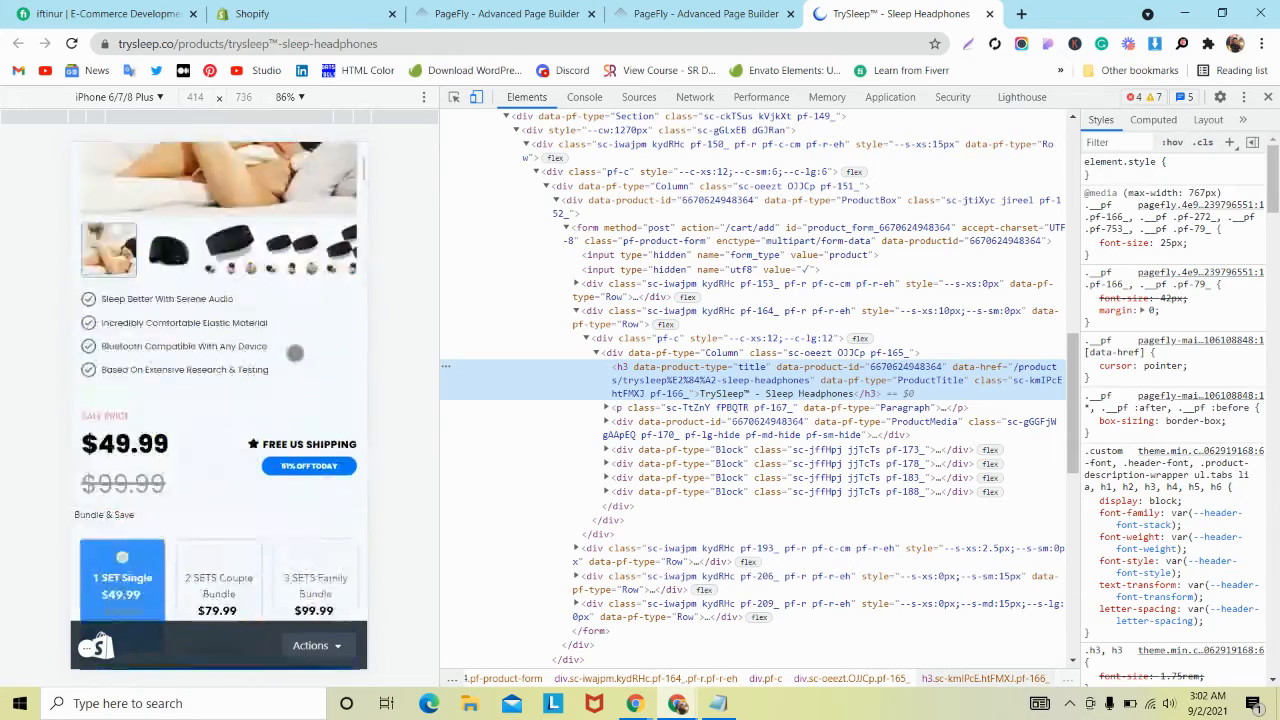
scroll("down", 3)
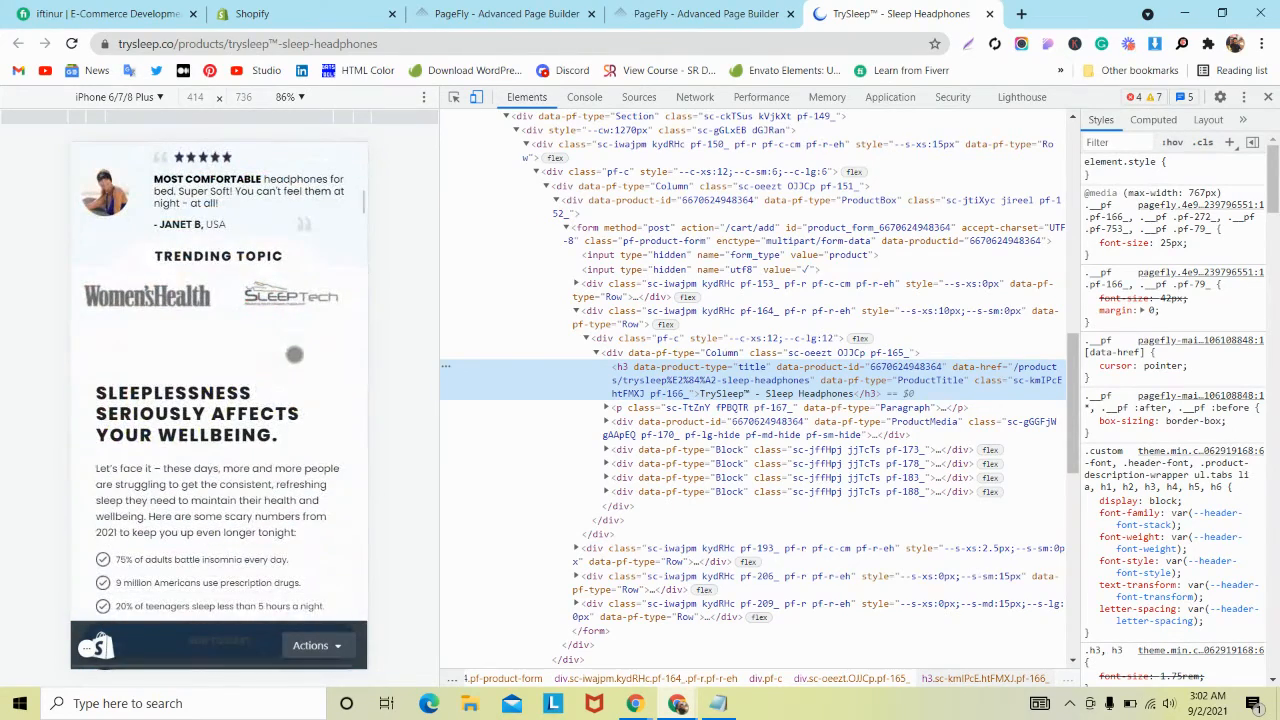
left_click(700, 13)
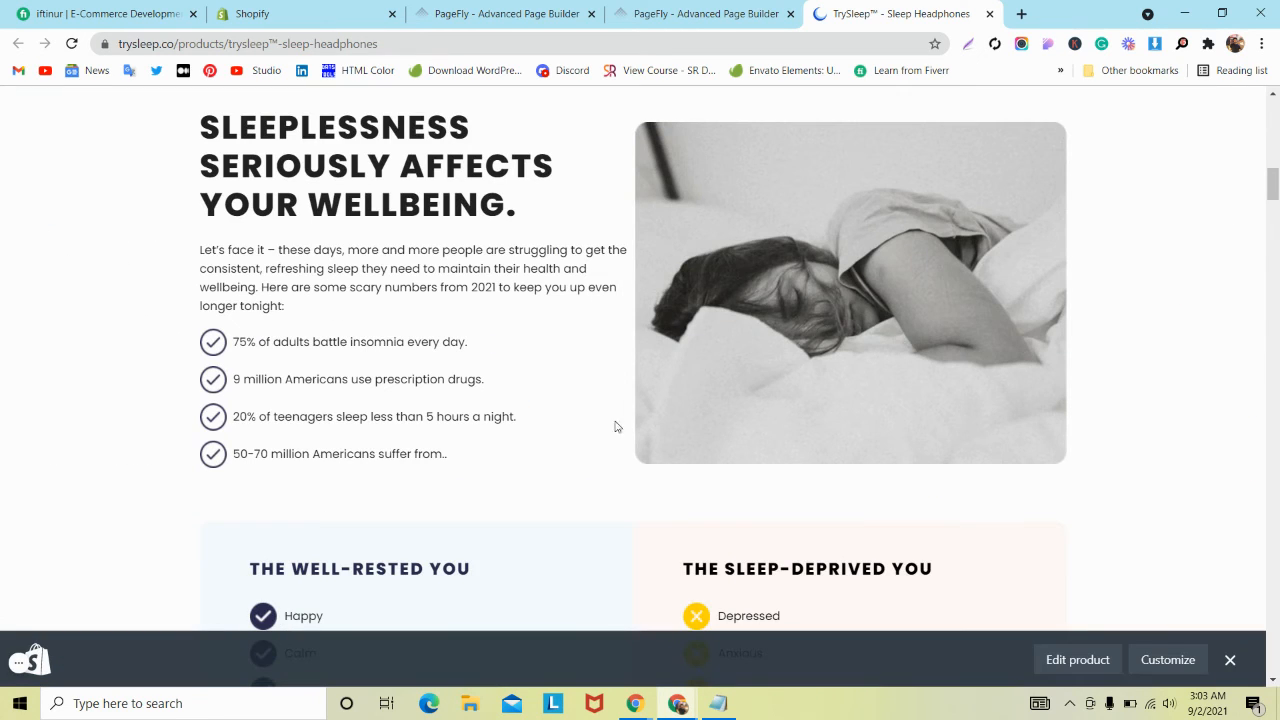
scroll("down", 3)
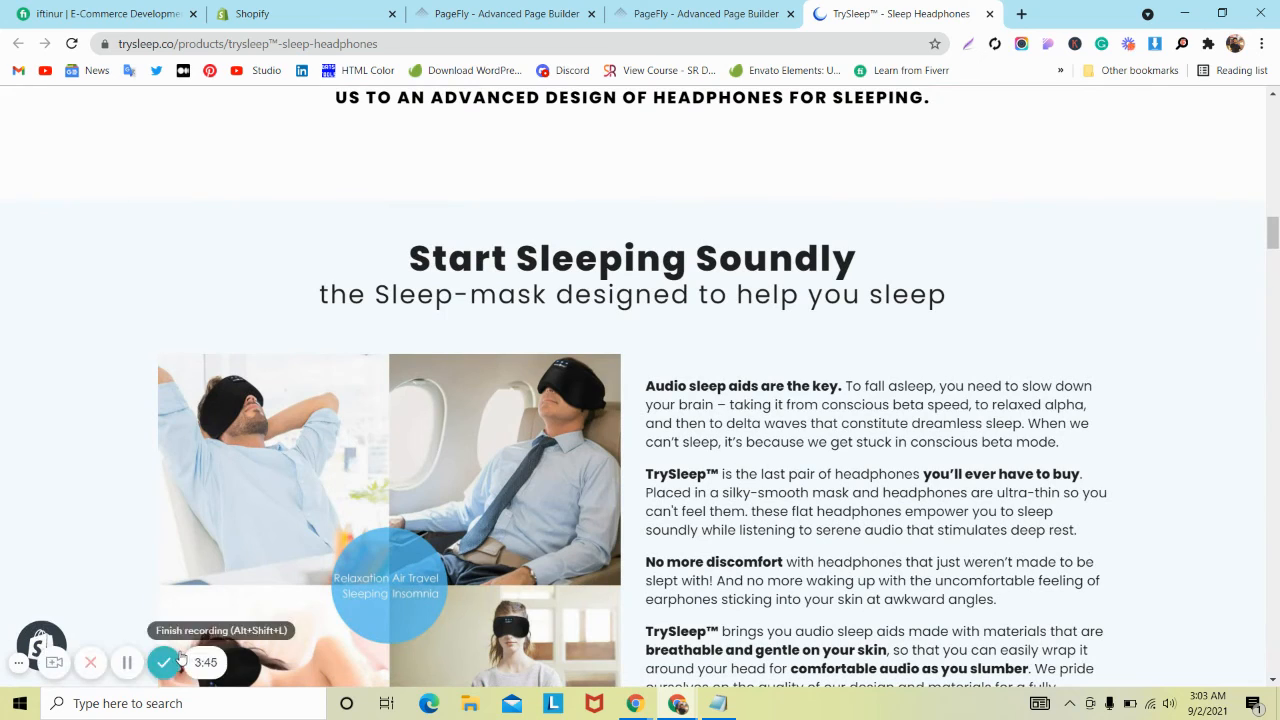